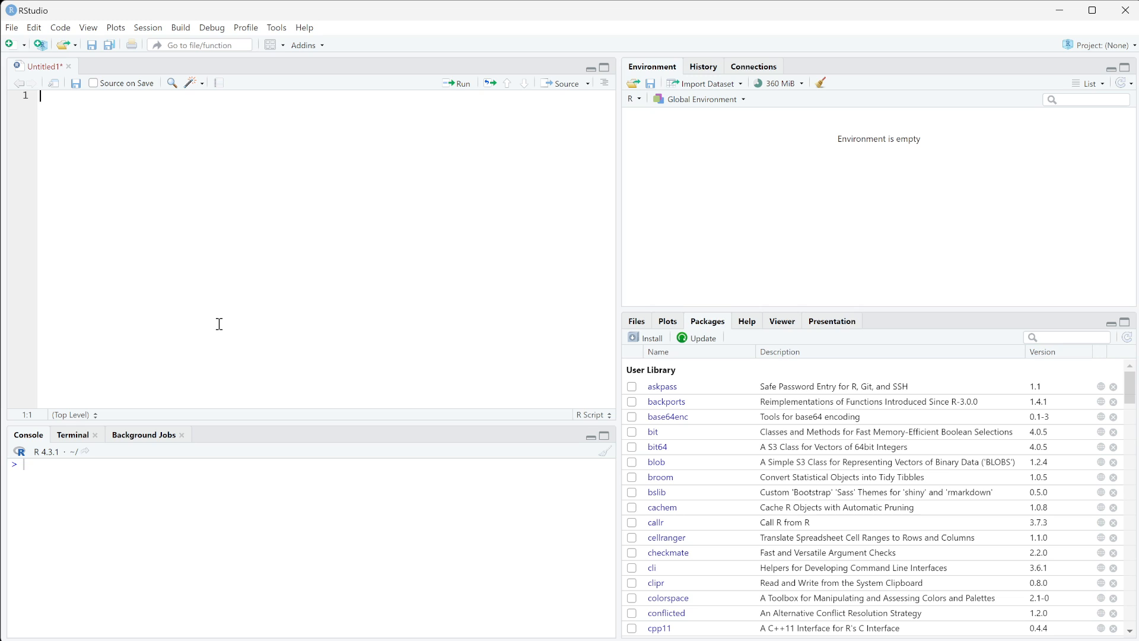
pyautogui.moveTo(243, 207)
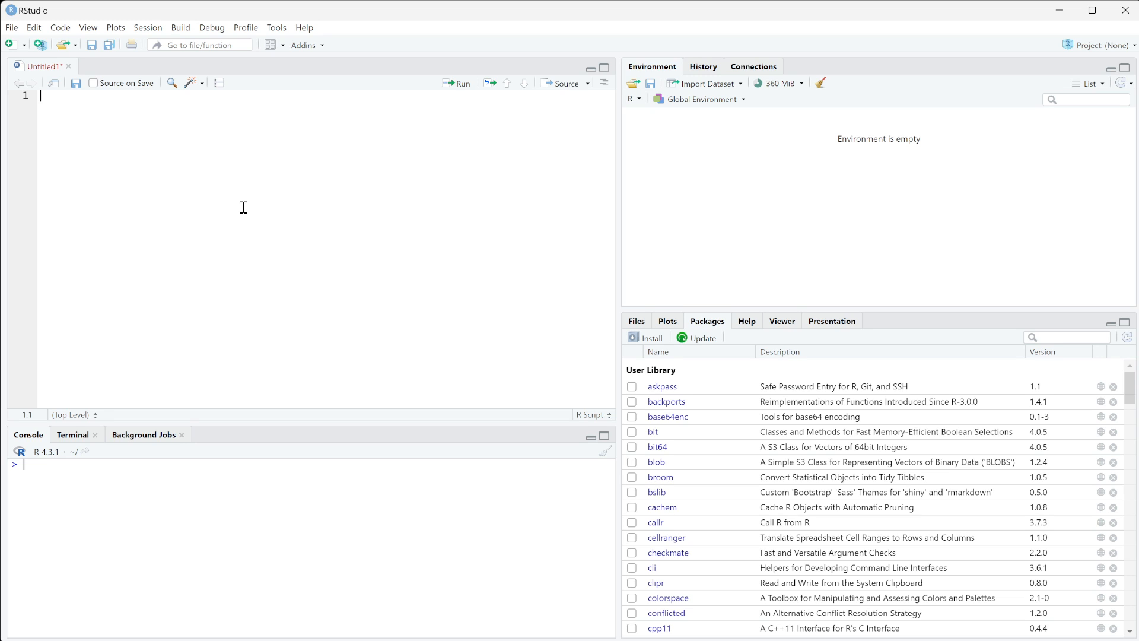
# - Assign a copy of iris to df (150 obs. of 5 variables) and run the line
pyautogui.write('df <-')
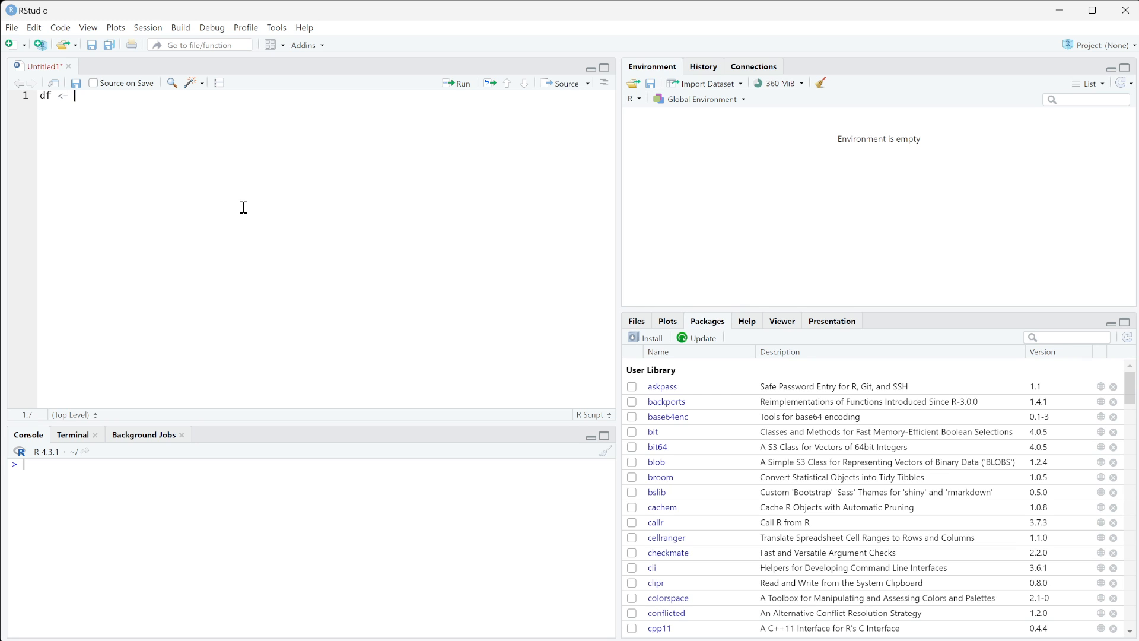
pyautogui.write('iris')
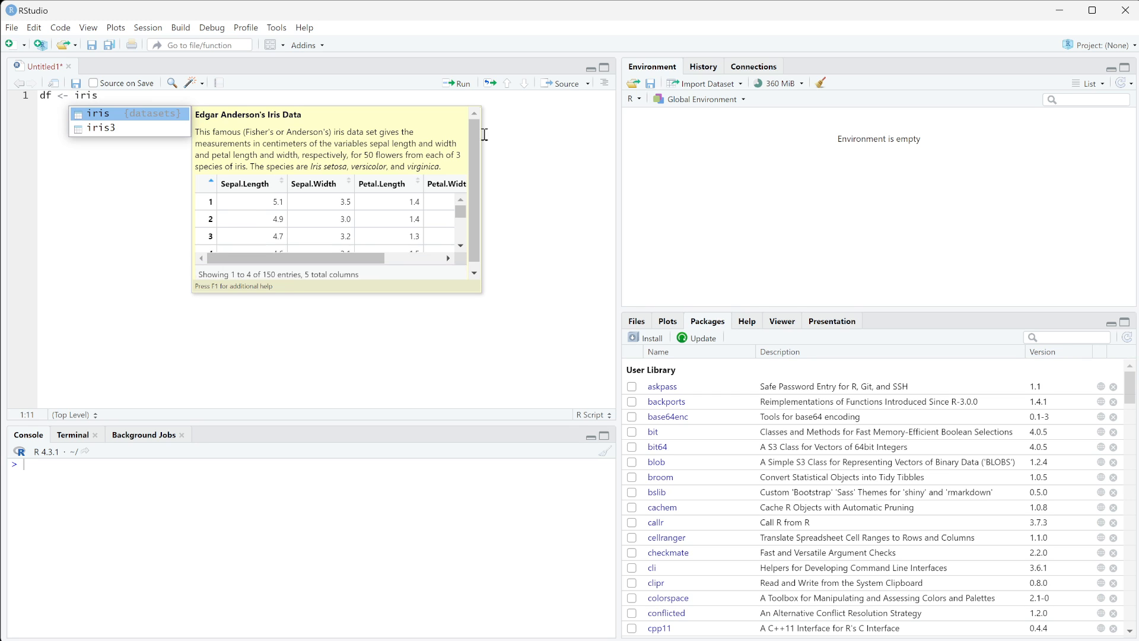
pyautogui.press('Enter')
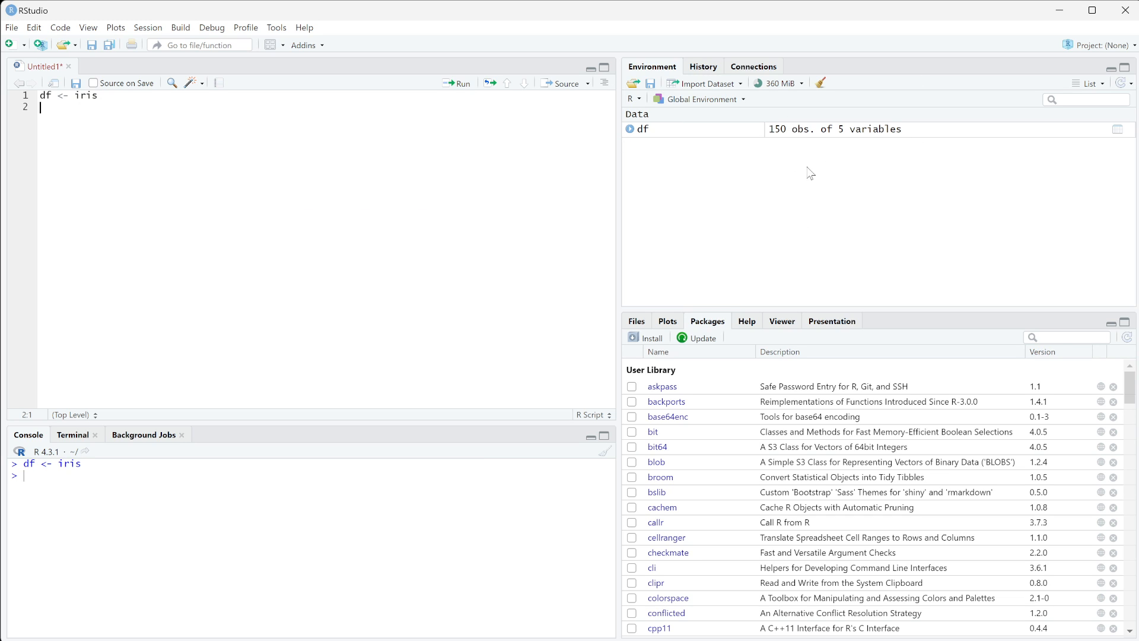
pyautogui.moveTo(655, 138)
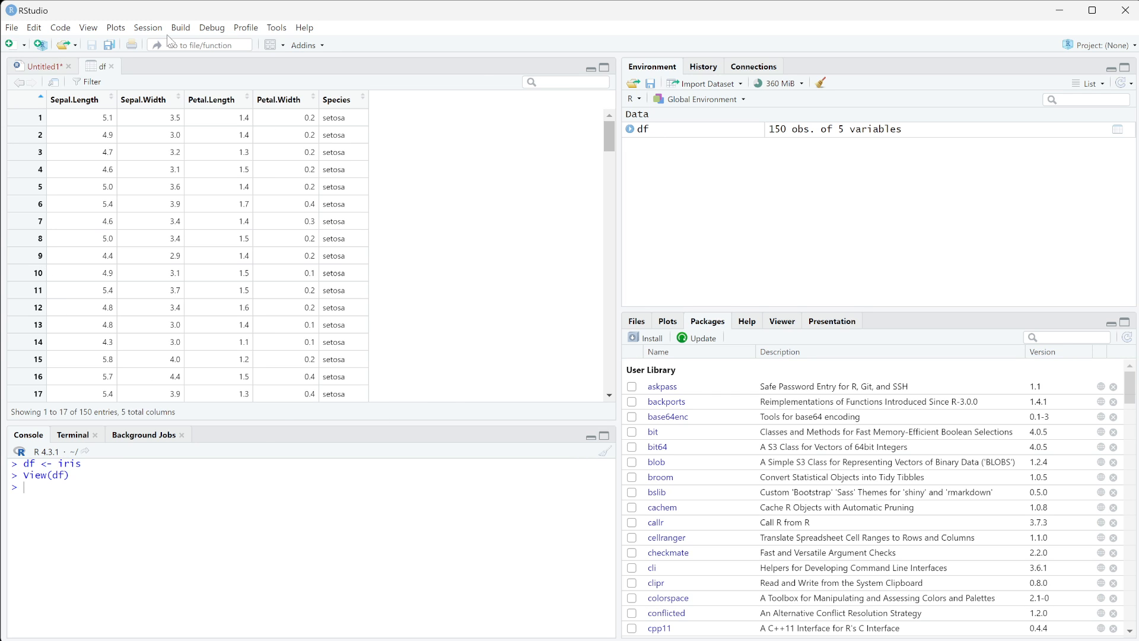
pyautogui.moveTo(390, 373)
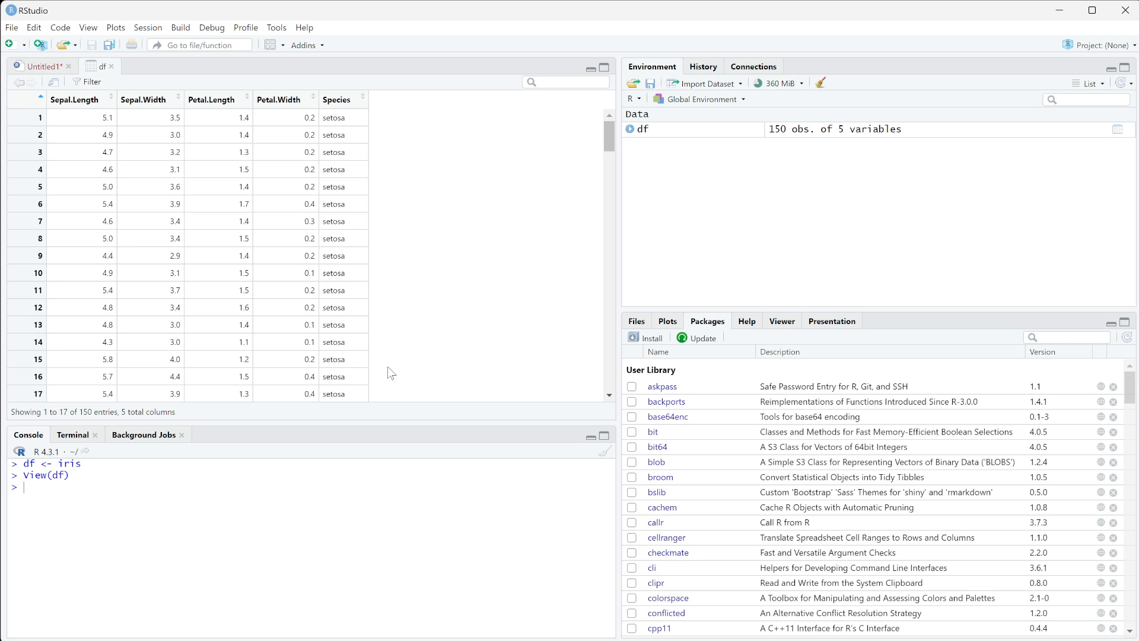
pyautogui.moveTo(941, 569)
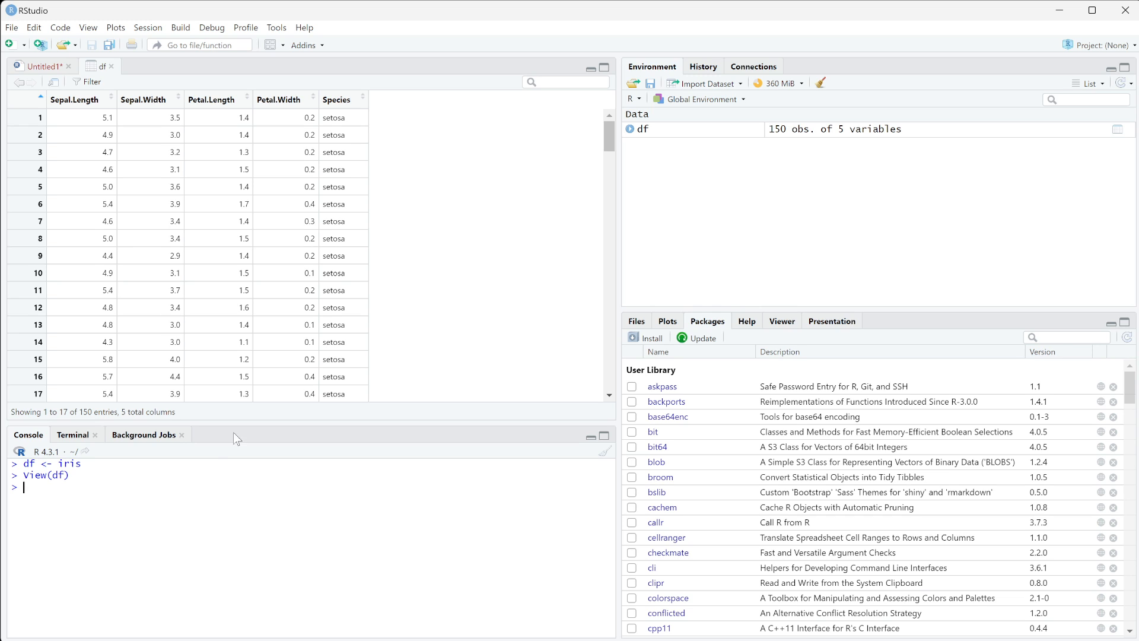
pyautogui.moveTo(429, 151)
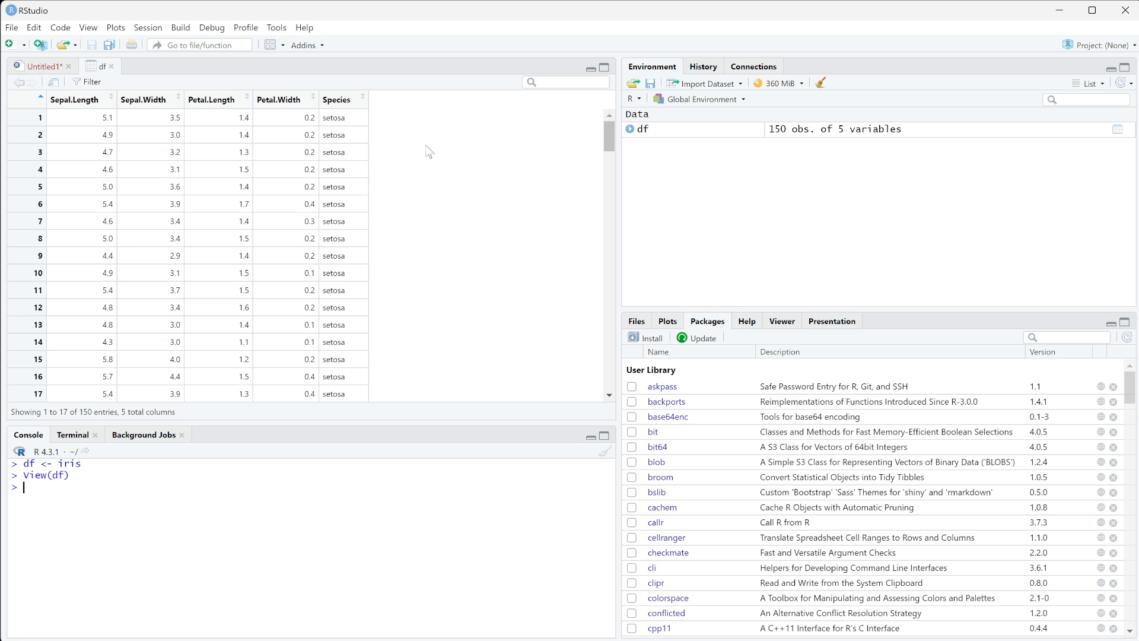
pyautogui.moveTo(351, 124)
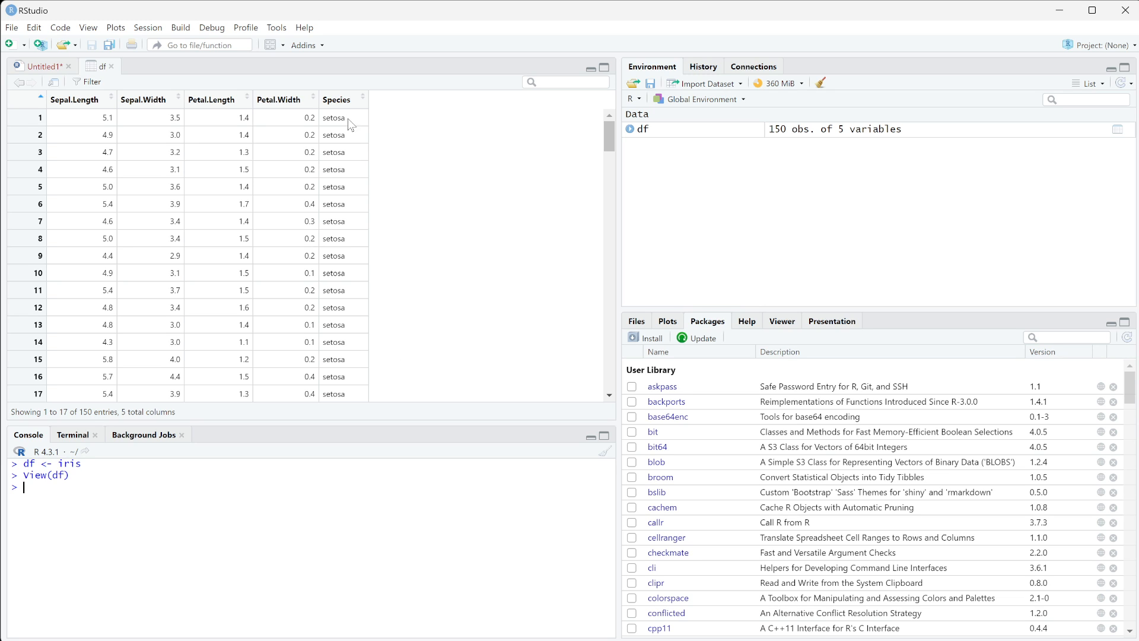
pyautogui.moveTo(373, 57)
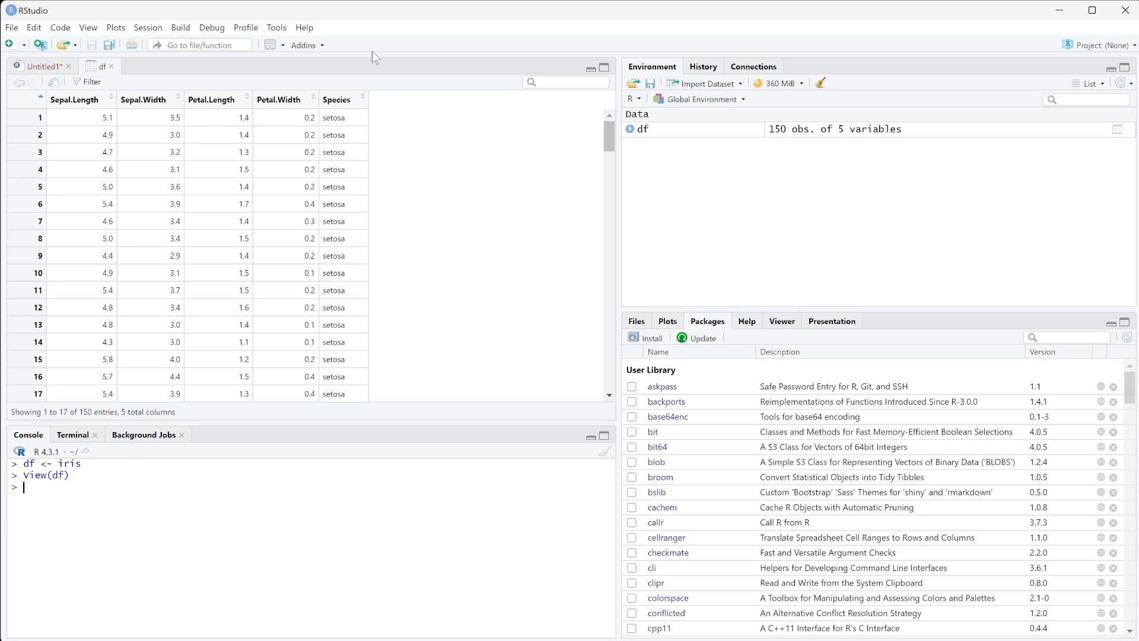
pyautogui.moveTo(58, 121)
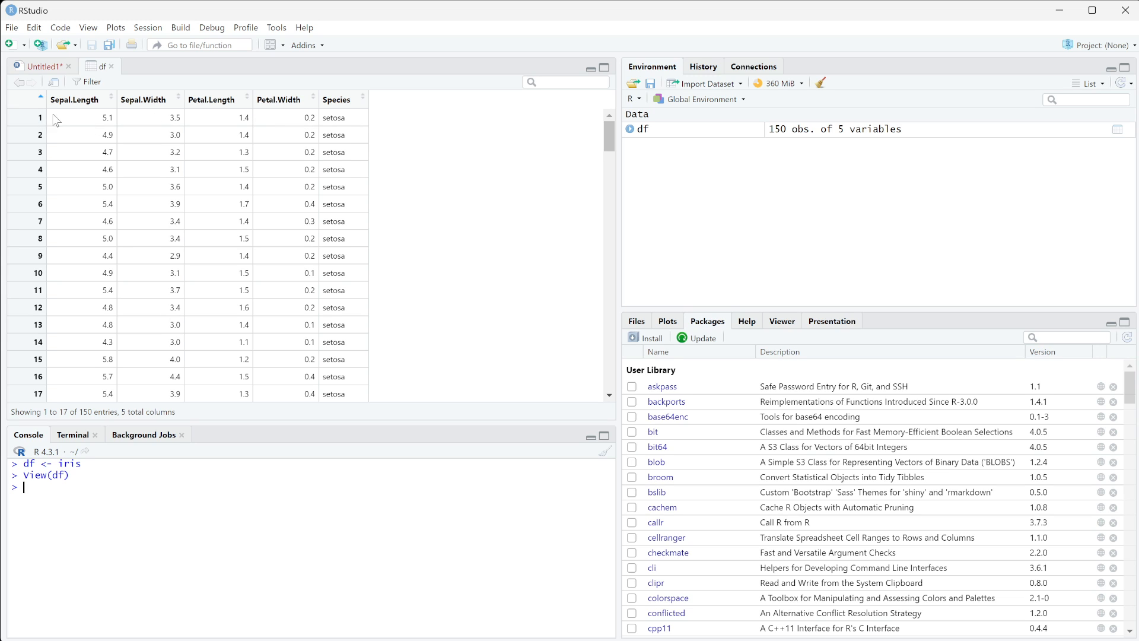
pyautogui.moveTo(219, 118)
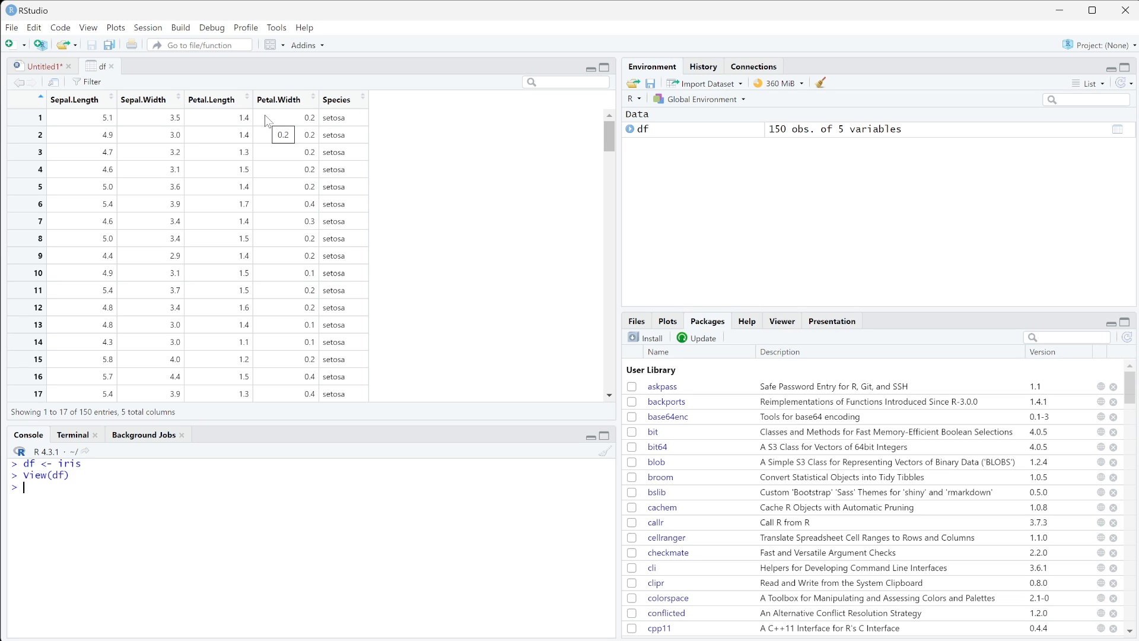
# - Write line 2 as df$index <- 1:nrow(df) to number the rows, not yet run
pyautogui.click(40, 66)
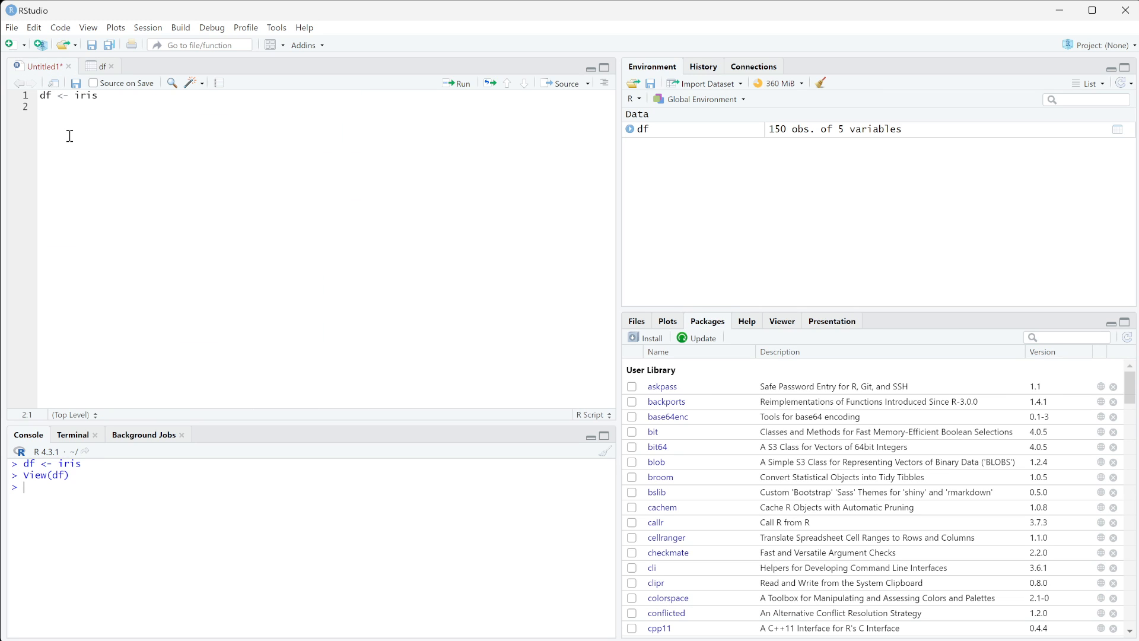
pyautogui.write('df')
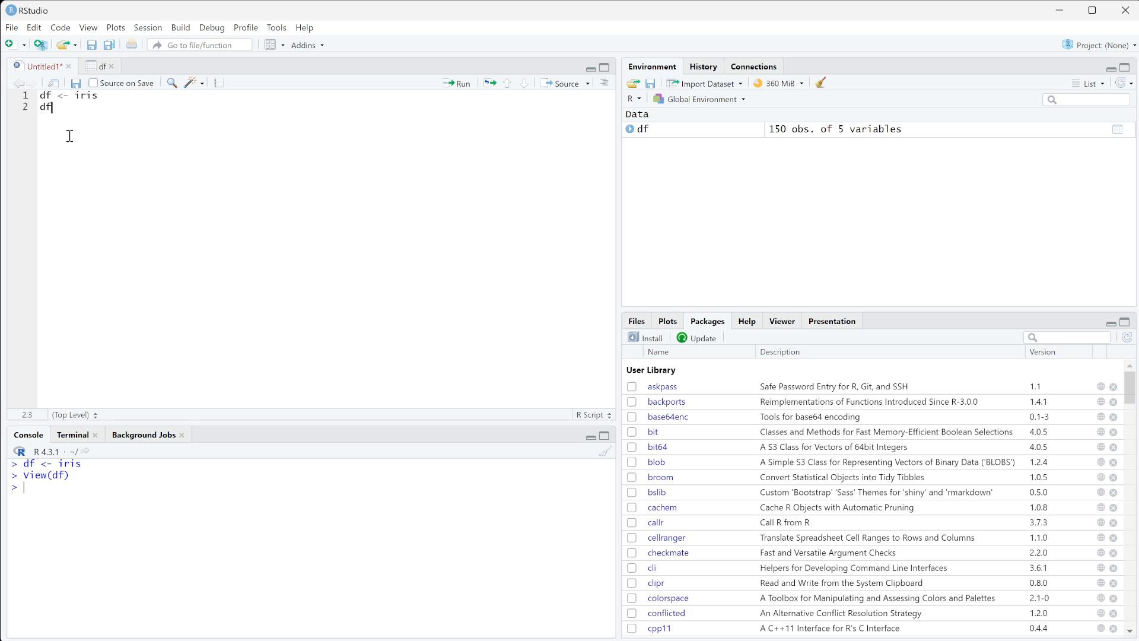
pyautogui.write('$index <-')
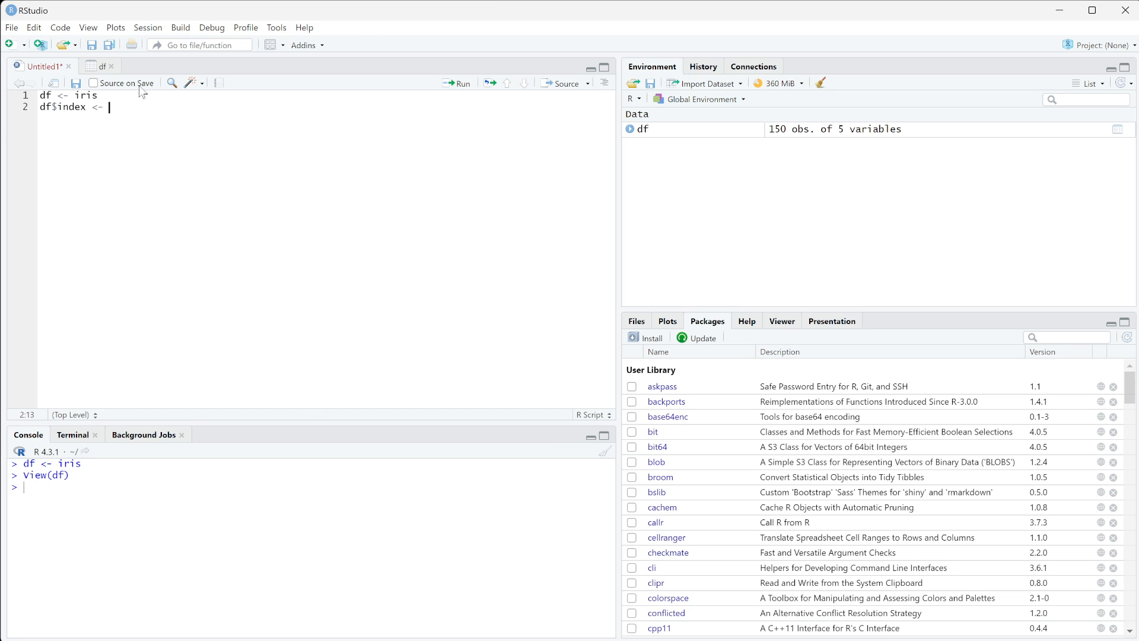
pyautogui.write('1:')
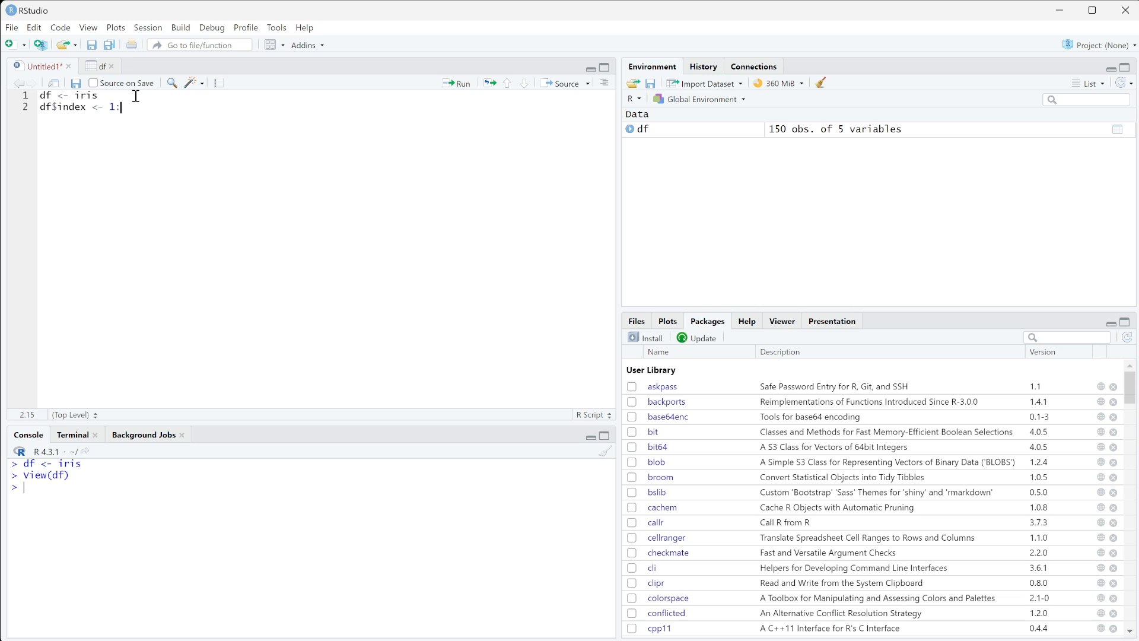
pyautogui.write('nrow')
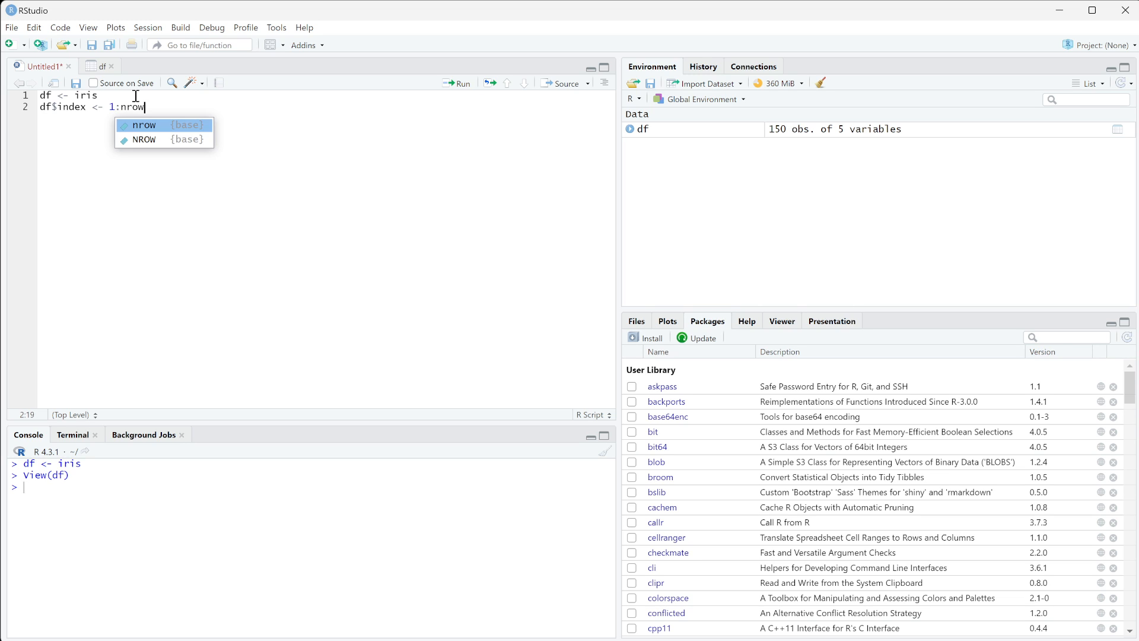
pyautogui.press('Tab')
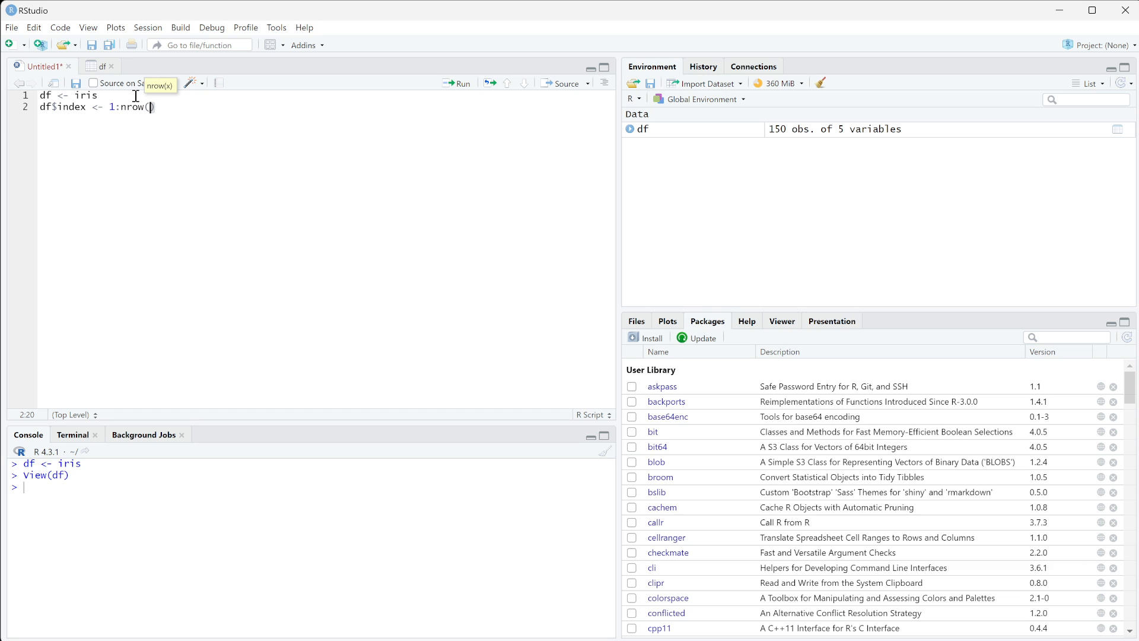
pyautogui.write('df')
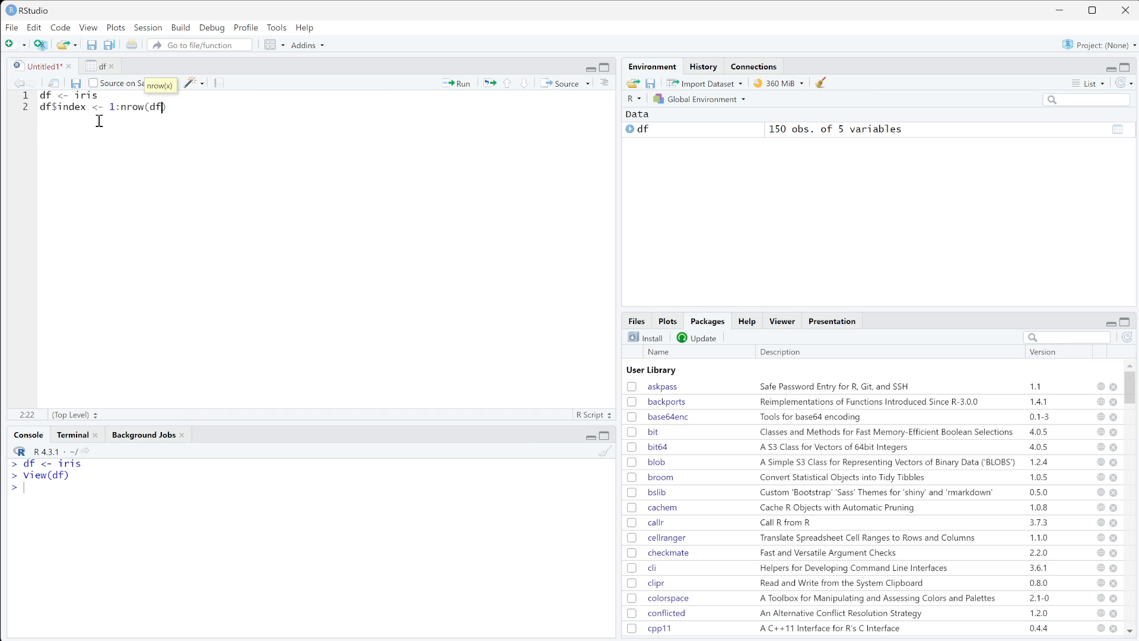
pyautogui.moveTo(154, 119)
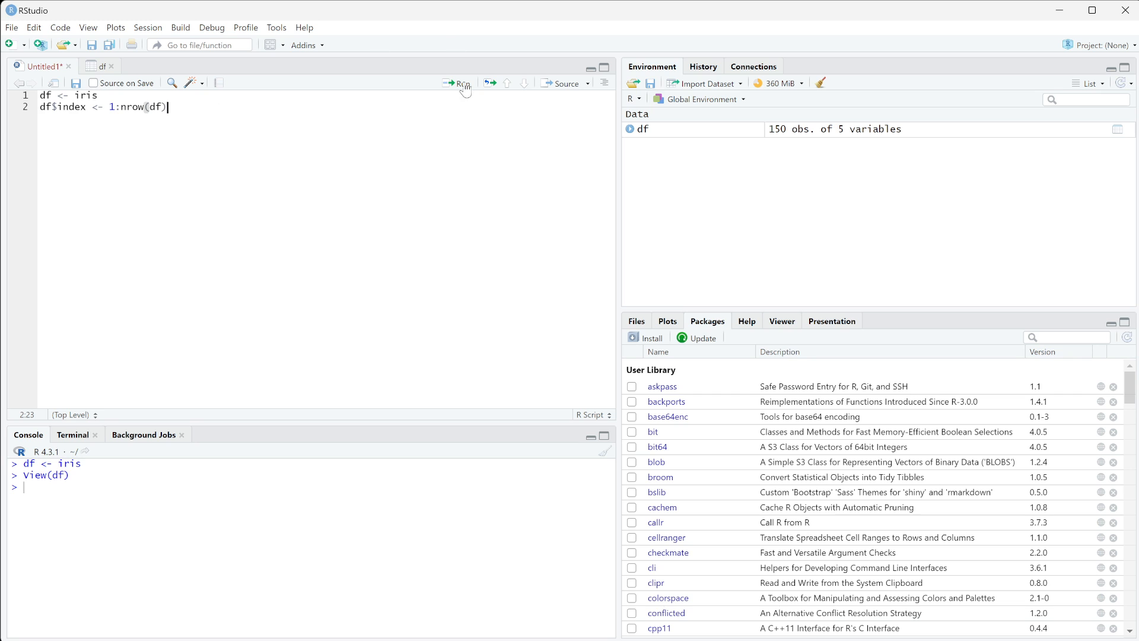
# - Run the index line so df gains a sixth column numbering rows 1 to 150, and check it in the table
pyautogui.click(457, 83)
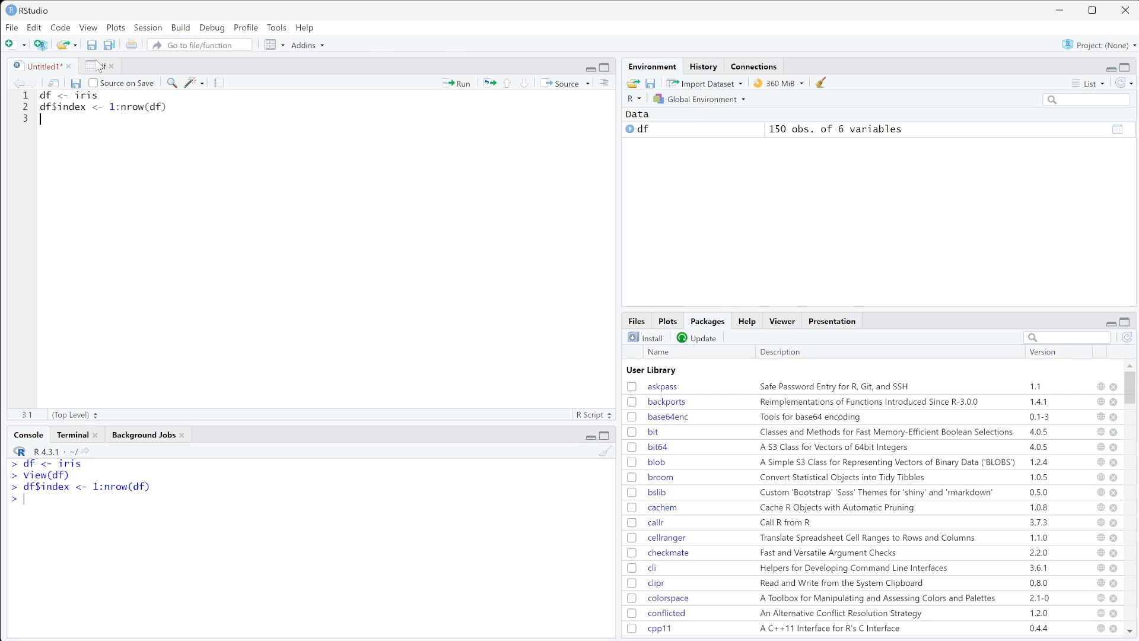
pyautogui.click(102, 66)
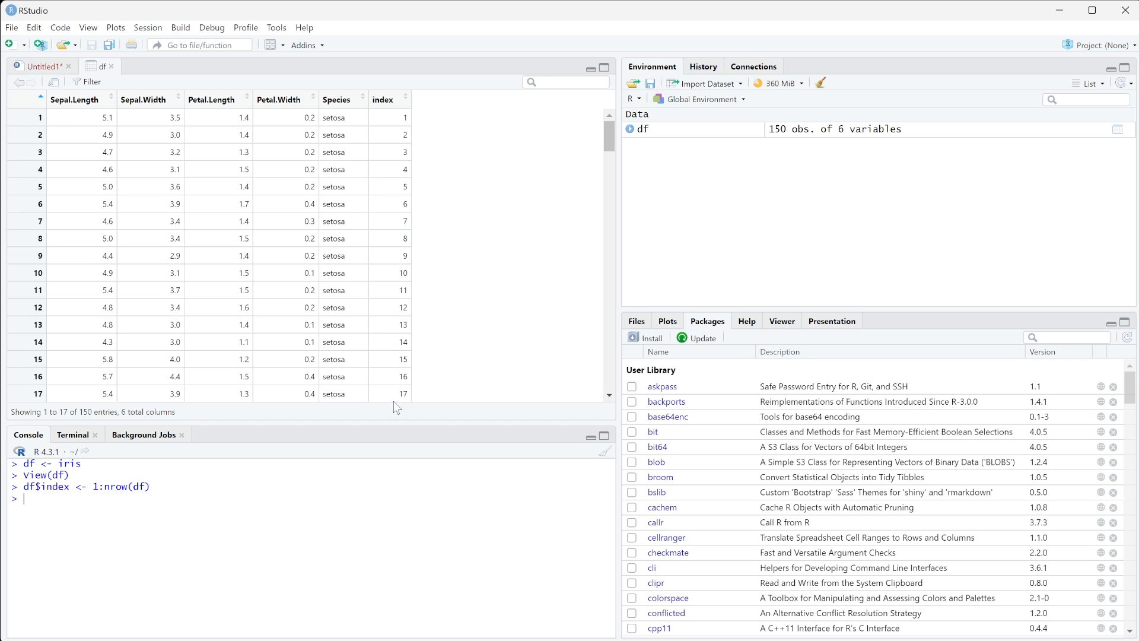
pyautogui.scroll(-3)
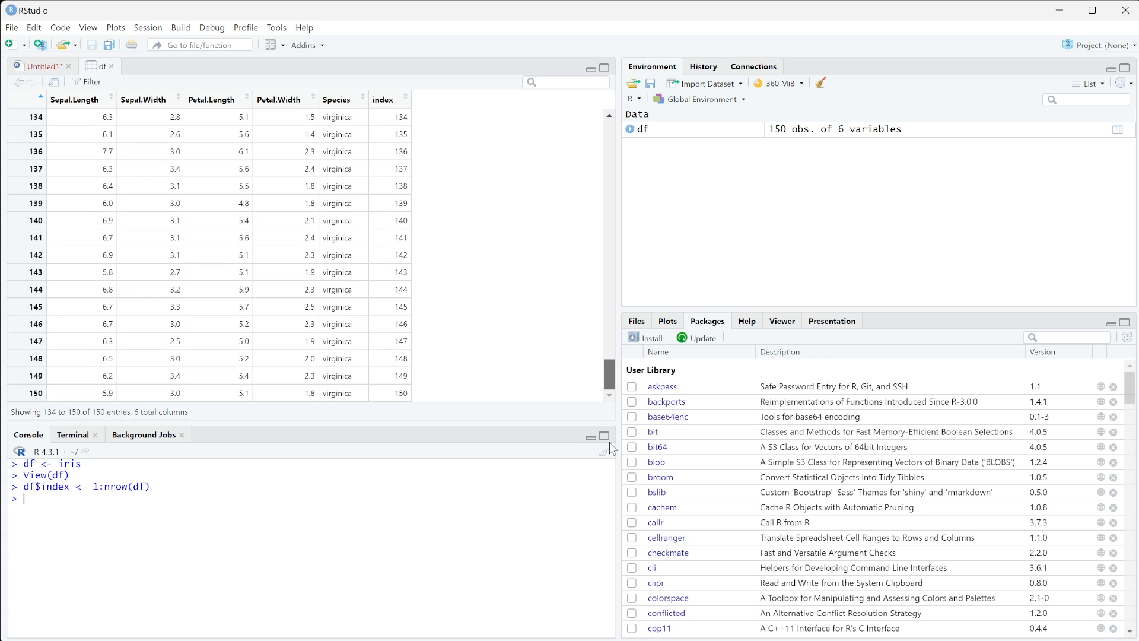
pyautogui.scroll(3)
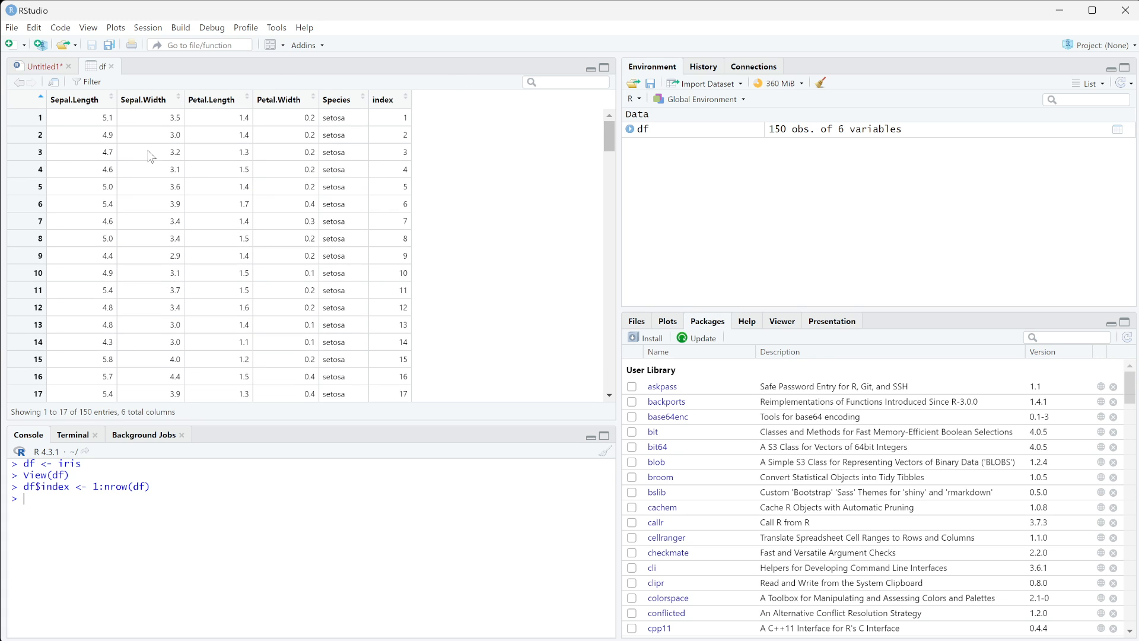
pyautogui.moveTo(395, 135)
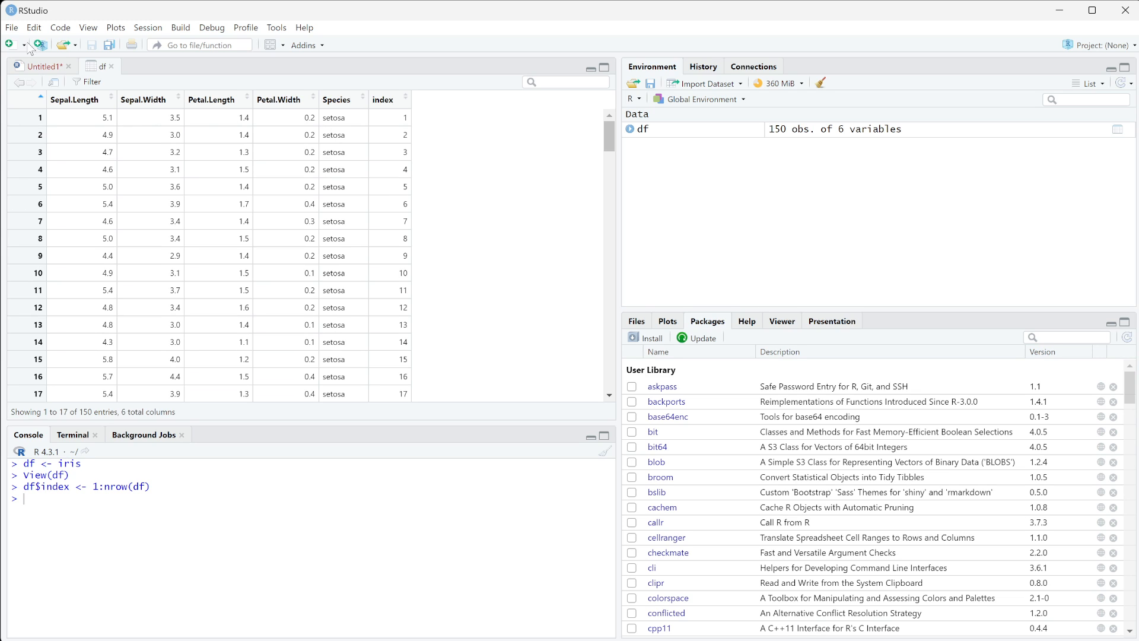
# - Write df_long <- df %>% gather() across two lines, then look at the df table again
pyautogui.click(40, 67)
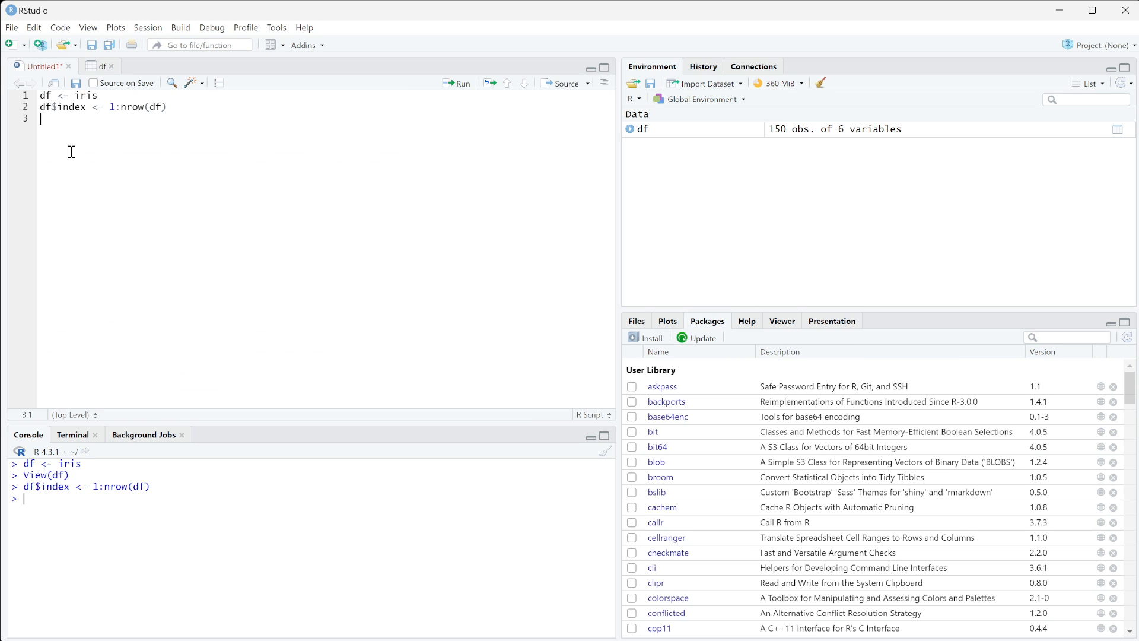
pyautogui.write('df_df %>%')
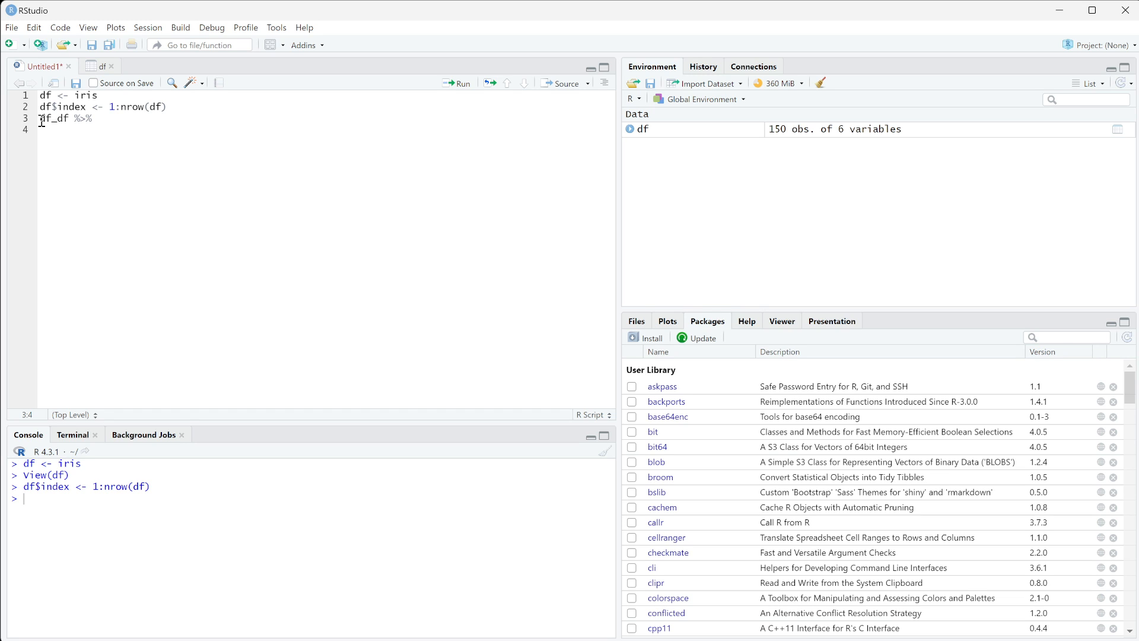
pyautogui.write('_long')
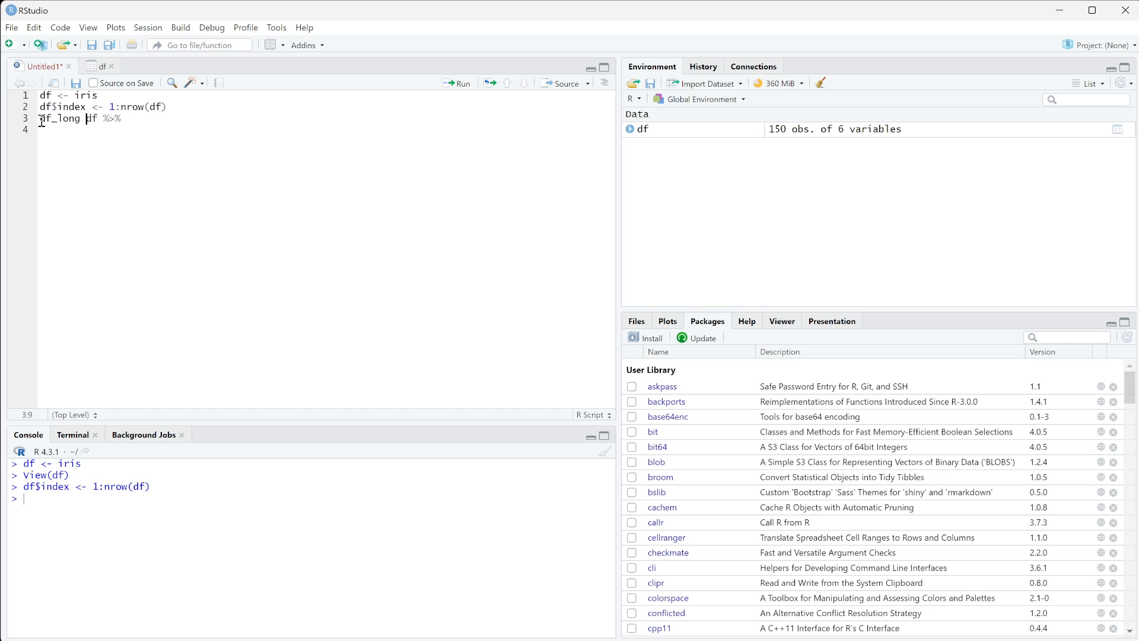
pyautogui.write('<-')
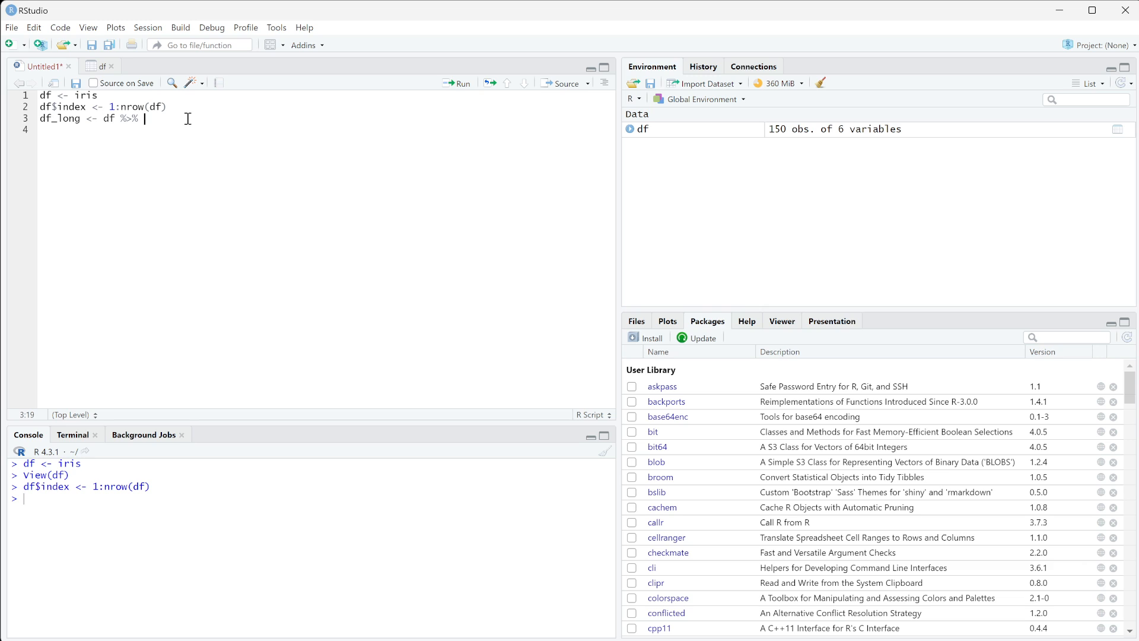
pyautogui.press('enter')
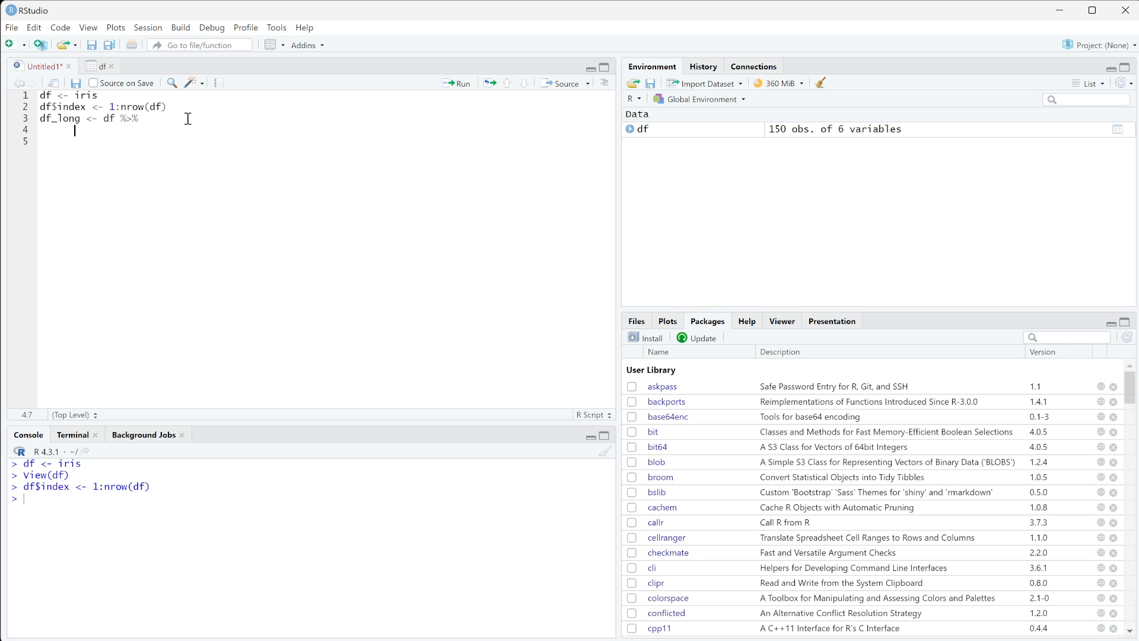
pyautogui.write('ga')
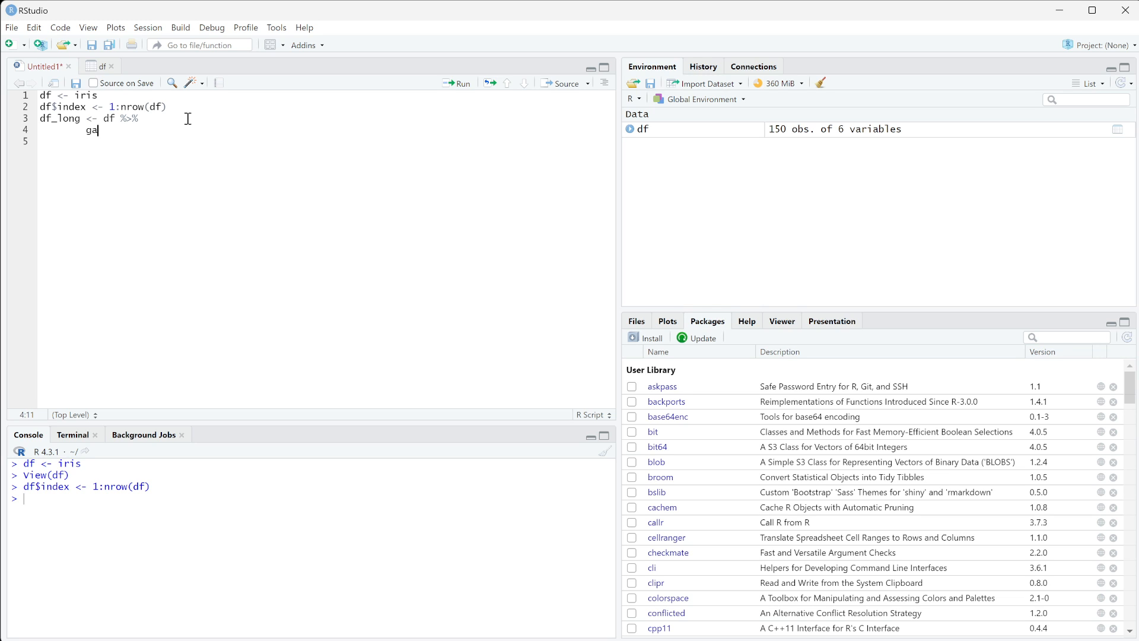
pyautogui.write('ther(')
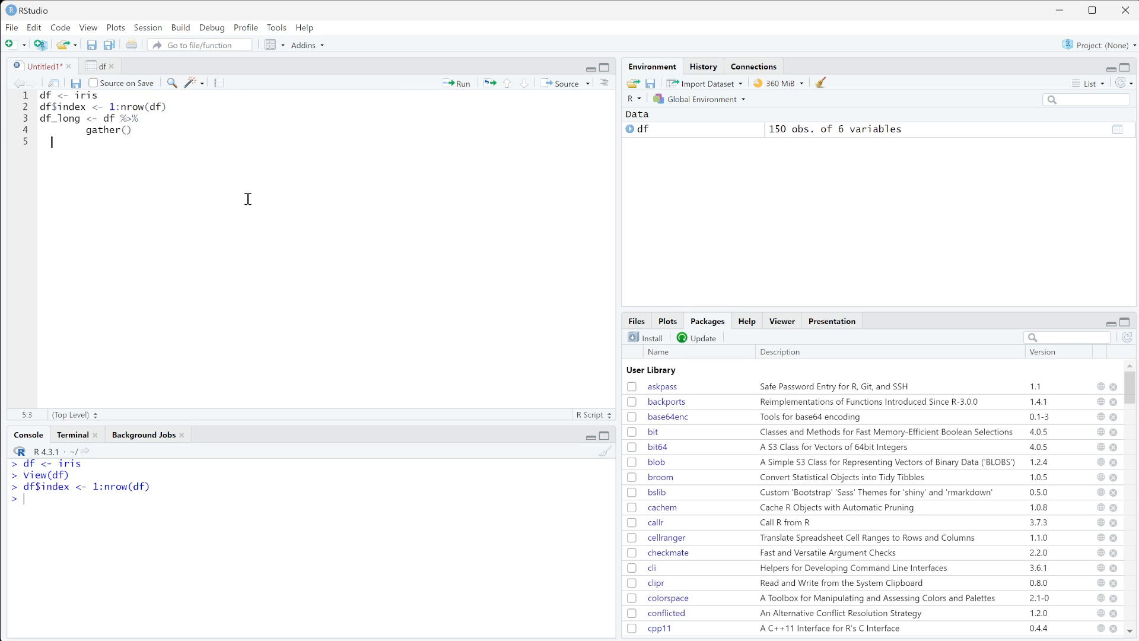
pyautogui.click(99, 66)
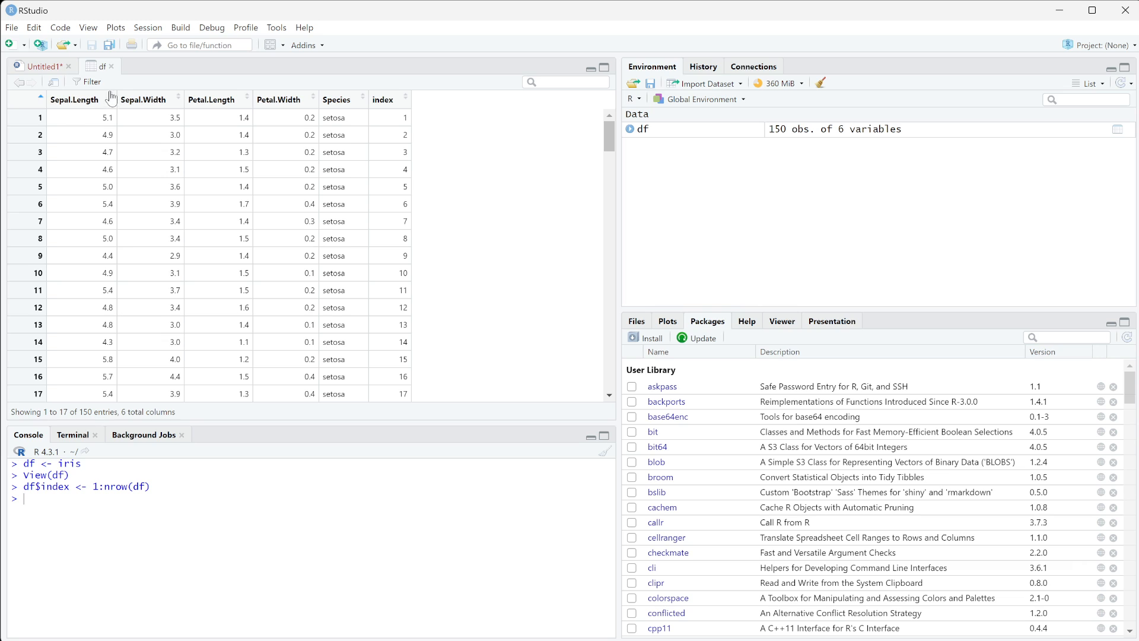
pyautogui.moveTo(100, 99)
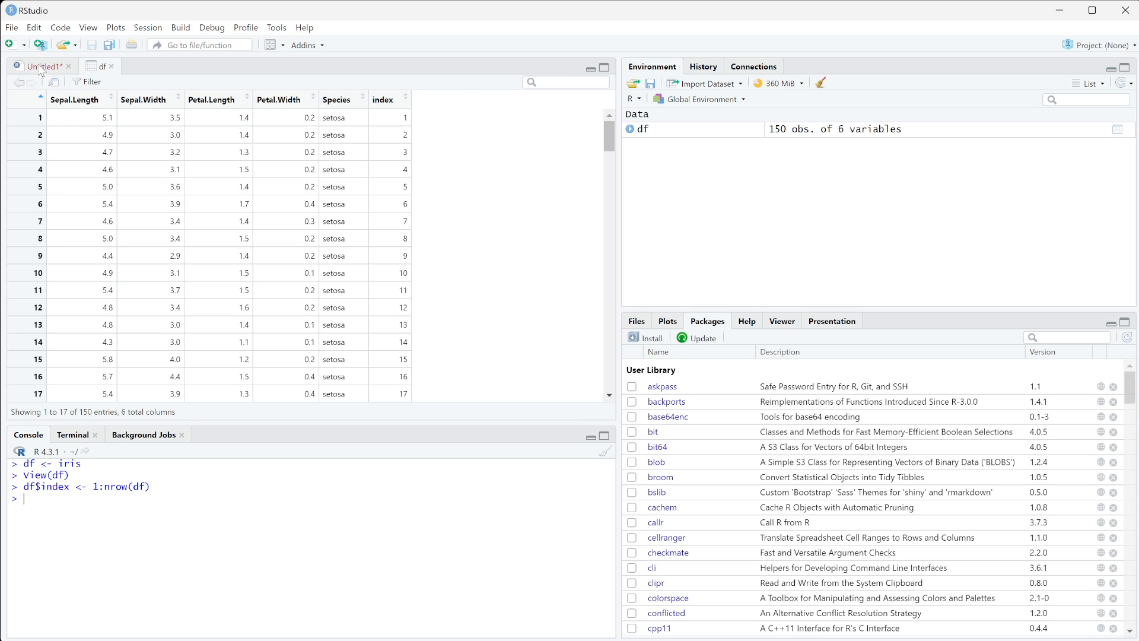
# - Name Property and Value as the key and value arguments inside gather()
pyautogui.click(42, 67)
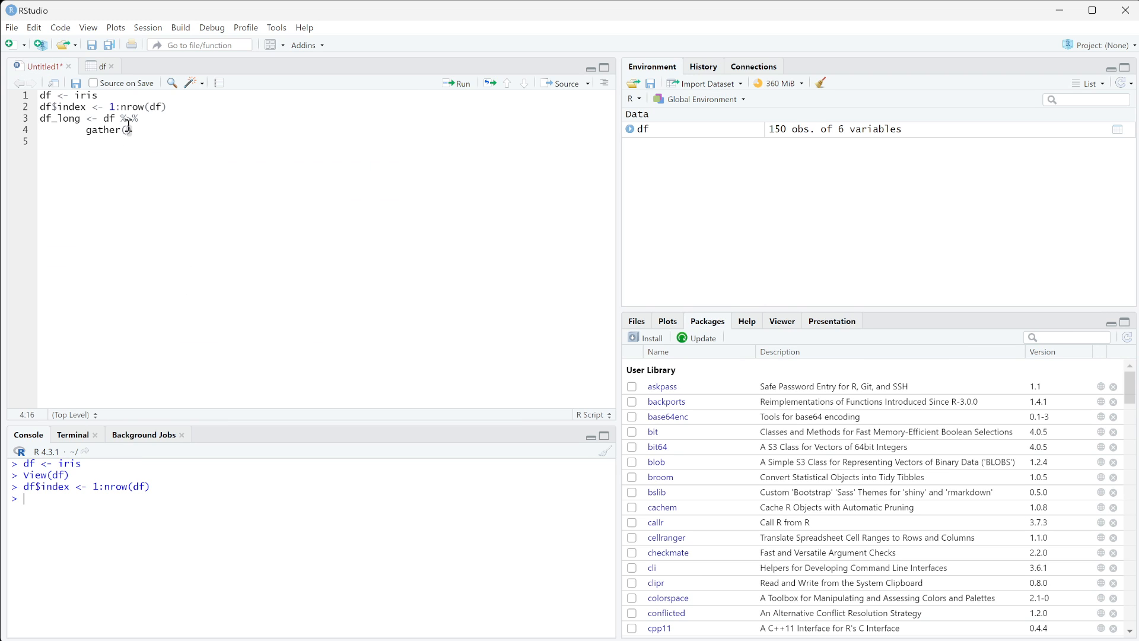
pyautogui.write('dr')
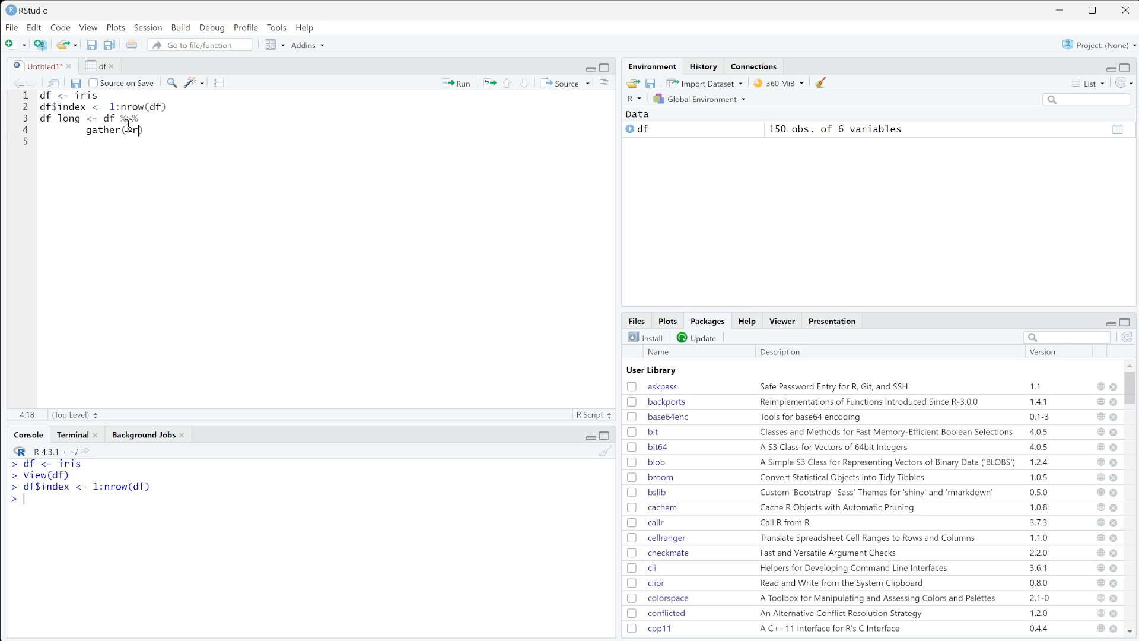
pyautogui.write('property, V')
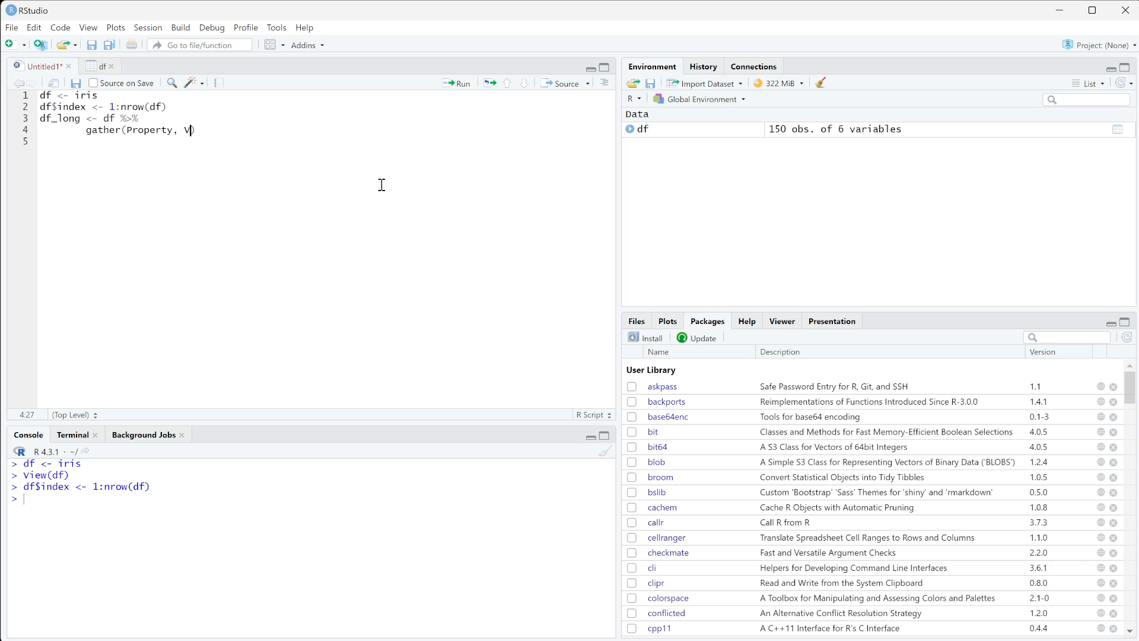
pyautogui.write('alue')
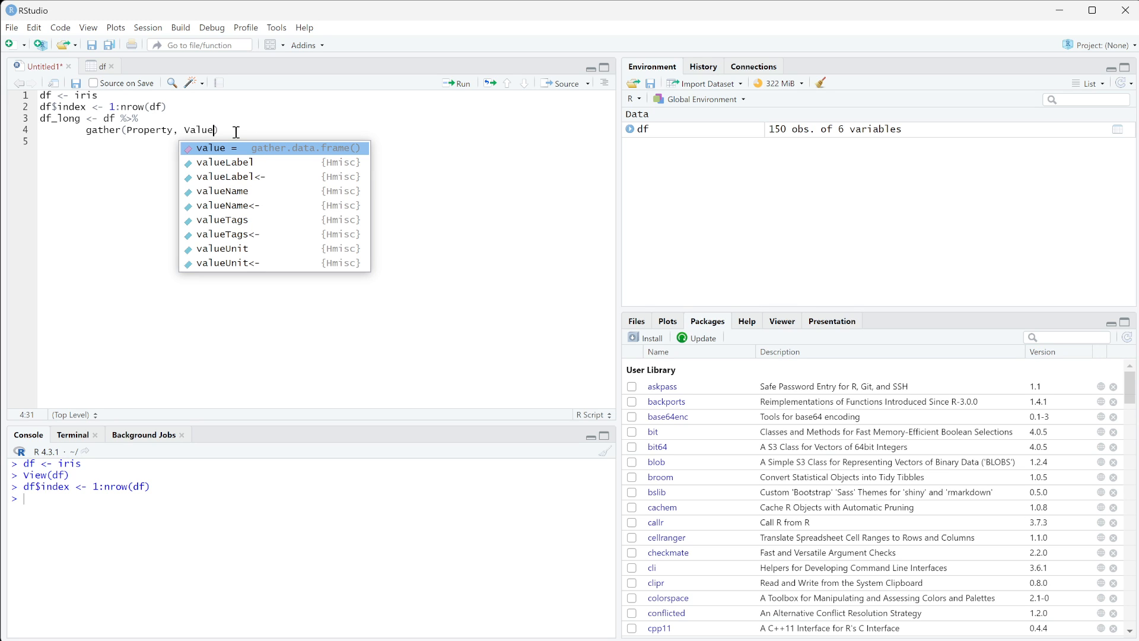
pyautogui.write(',')
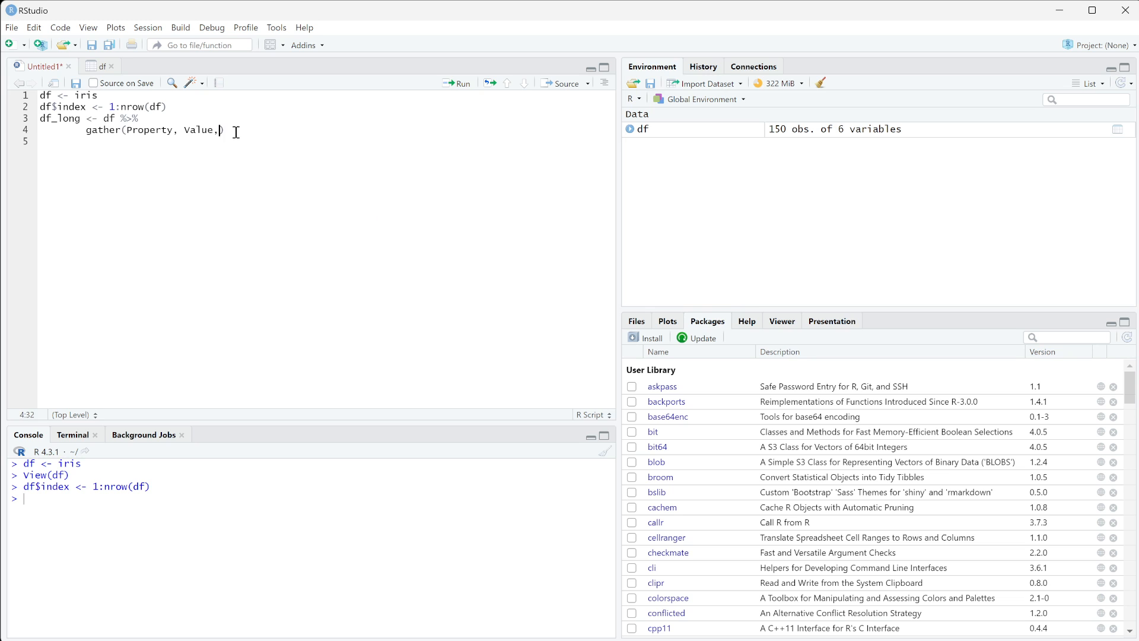
# - Finish gather() with Sepal.Length:Petal.Width and run it, creating df_long with 600 obs. of 4 variables
pyautogui.click(102, 66)
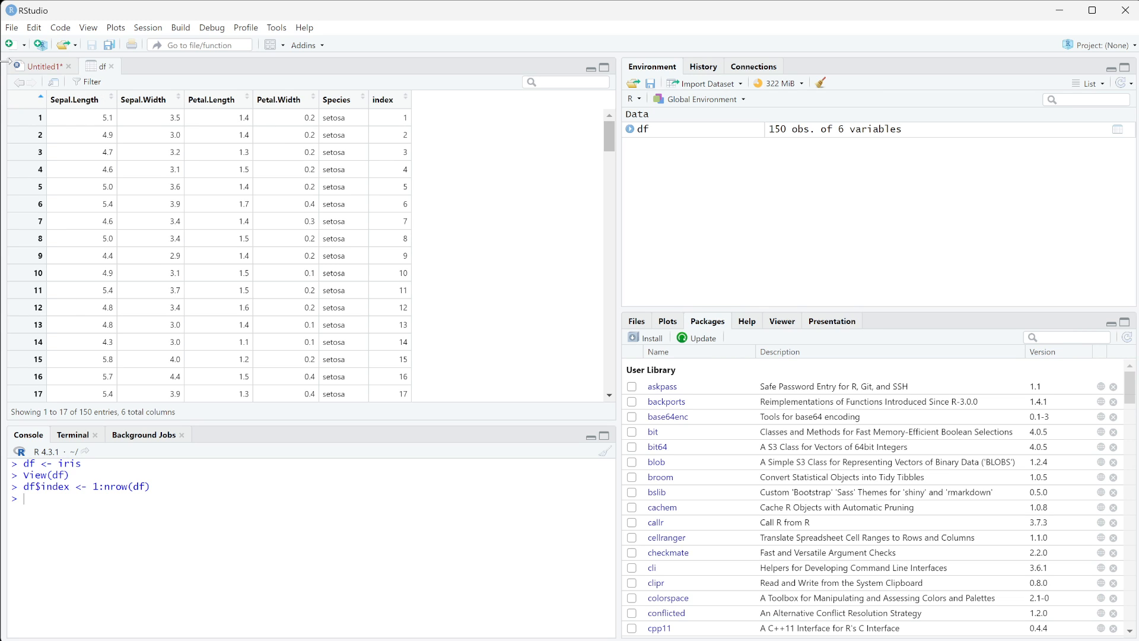
pyautogui.moveTo(355, 92)
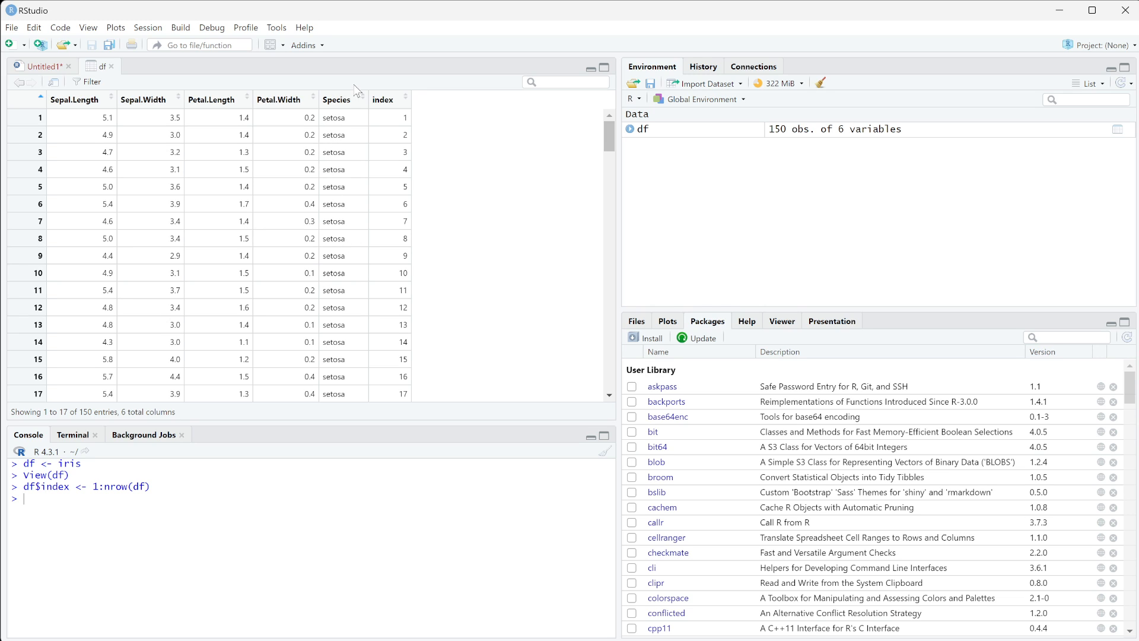
pyautogui.moveTo(402, 179)
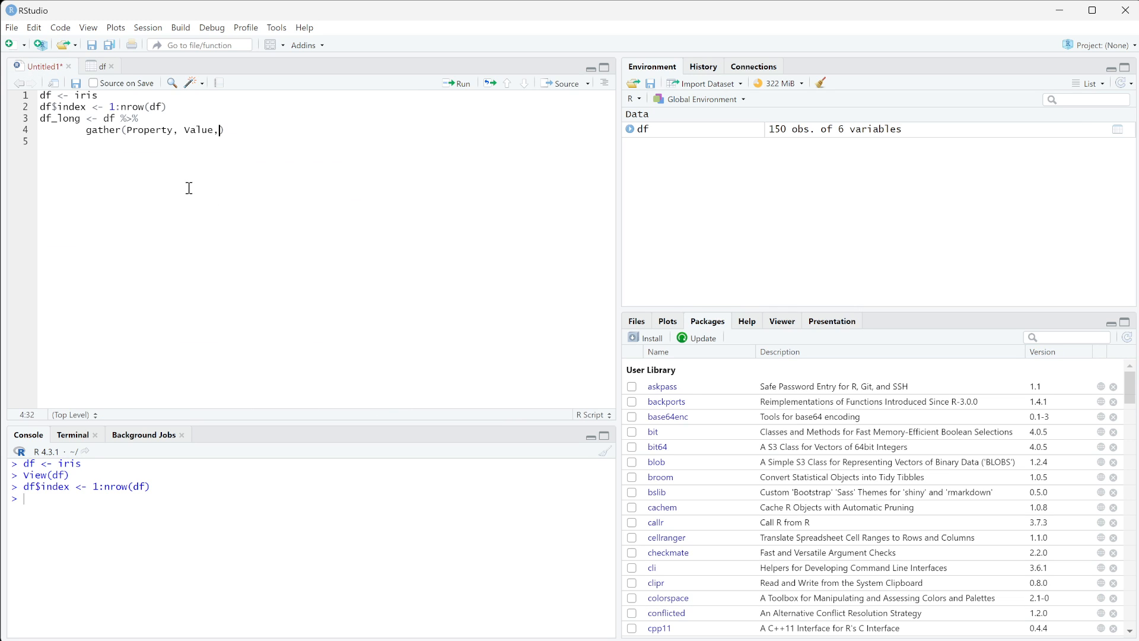
pyautogui.write('Sepal.Length:')
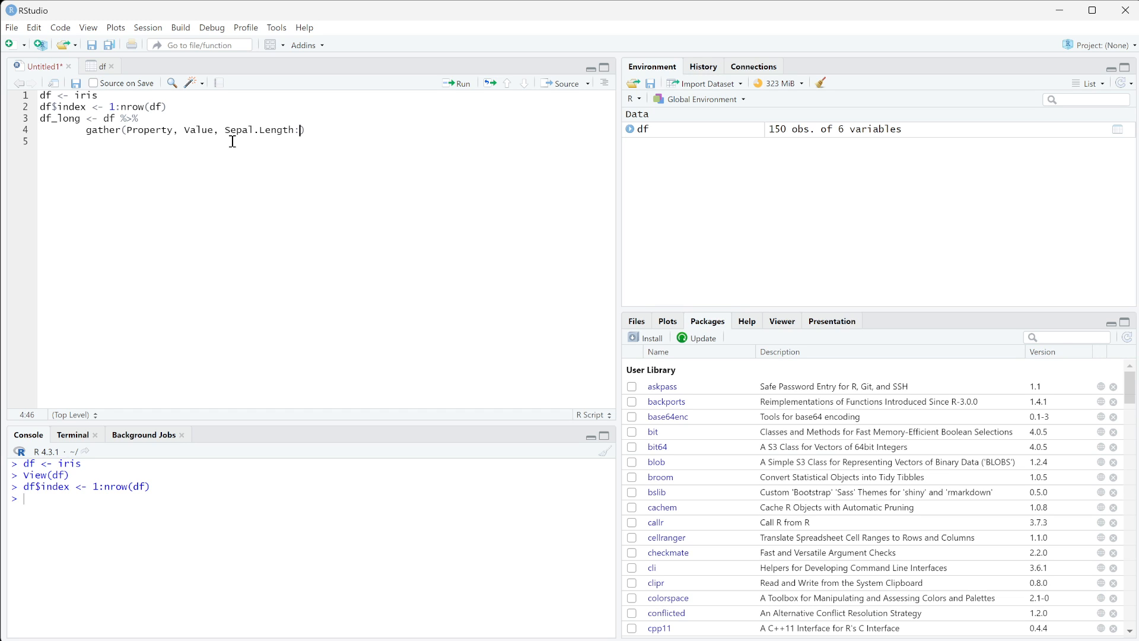
pyautogui.write('Petal.')
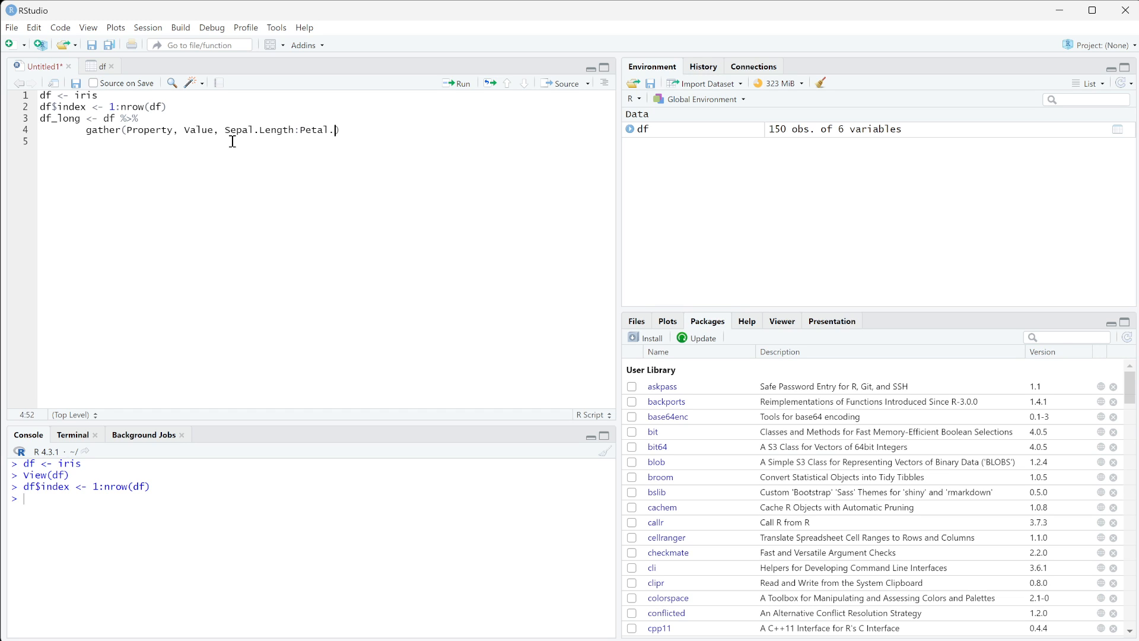
pyautogui.write('Width)')
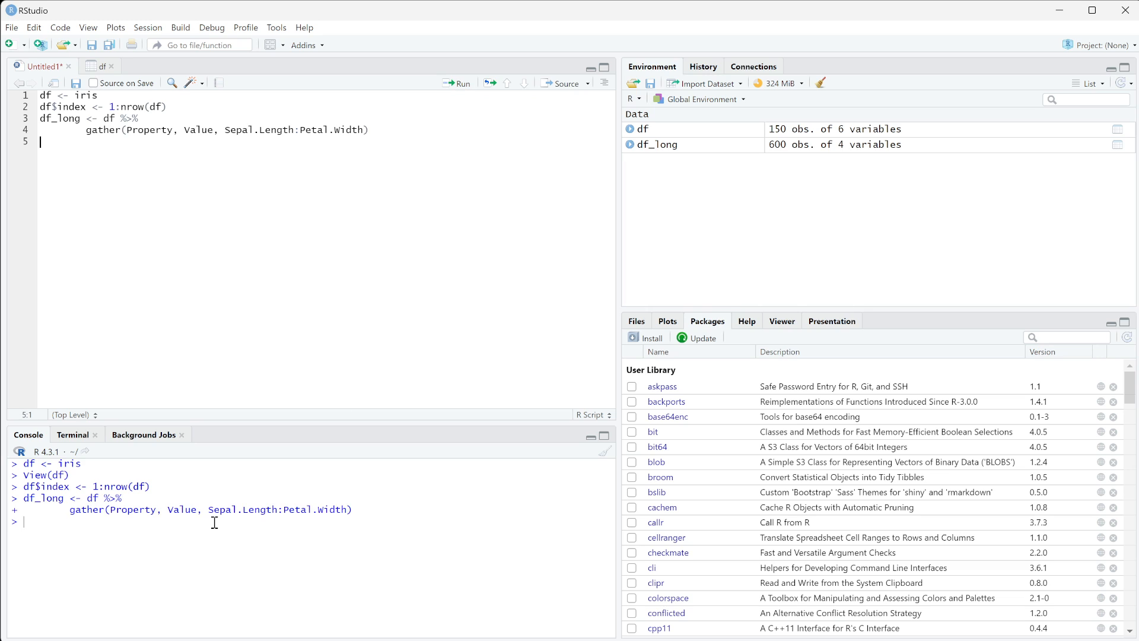
pyautogui.moveTo(677, 158)
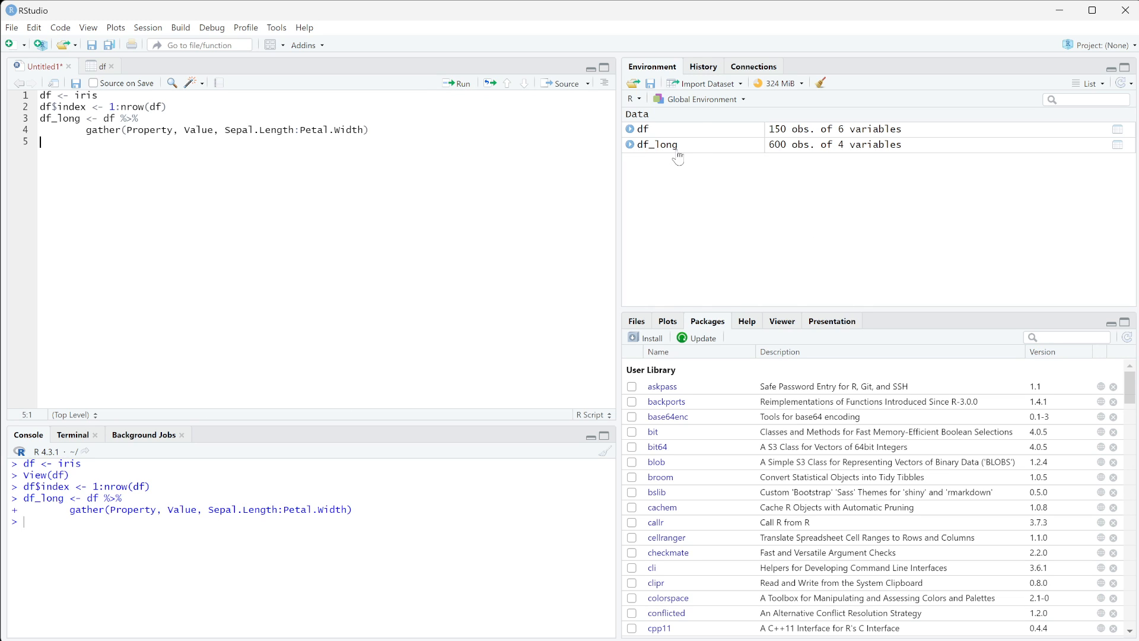
pyautogui.moveTo(829, 154)
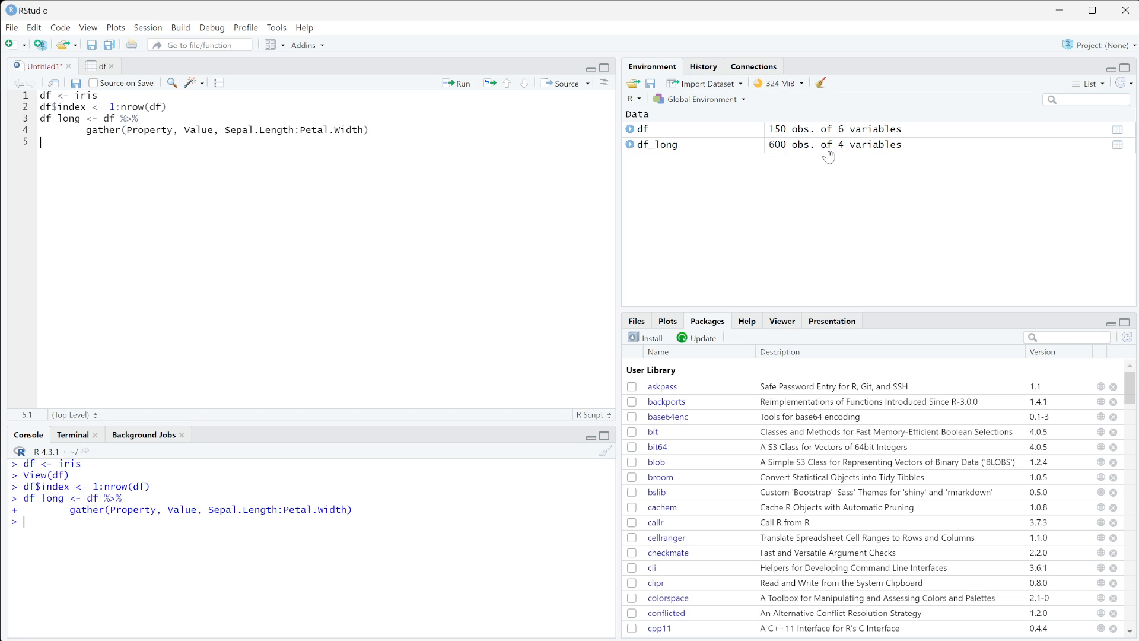
pyautogui.moveTo(760, 131)
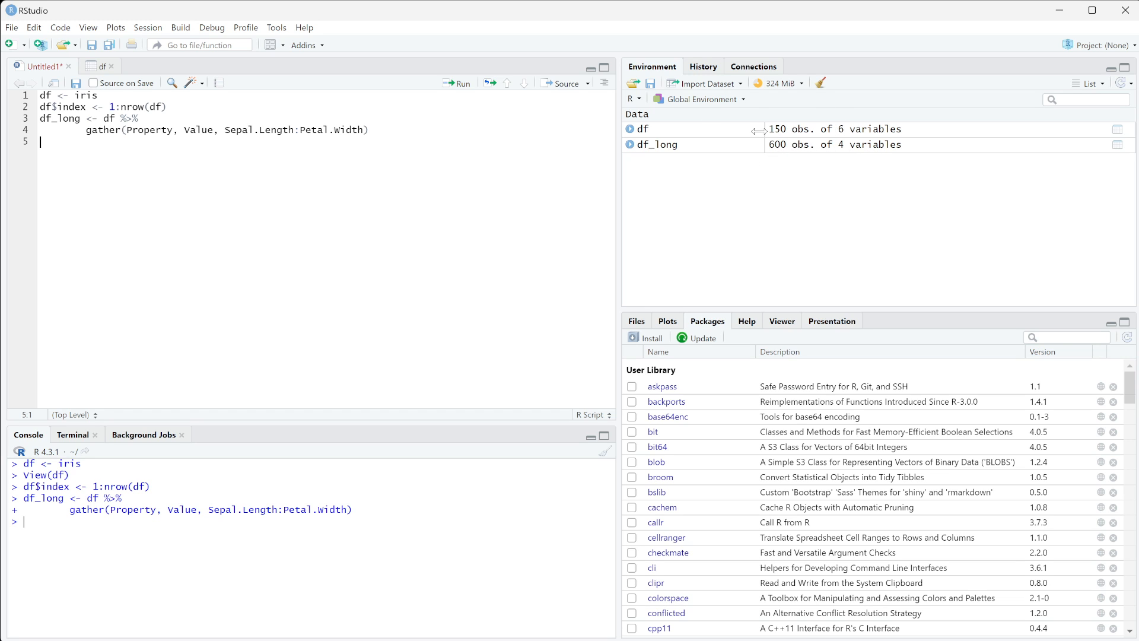
pyautogui.moveTo(258, 99)
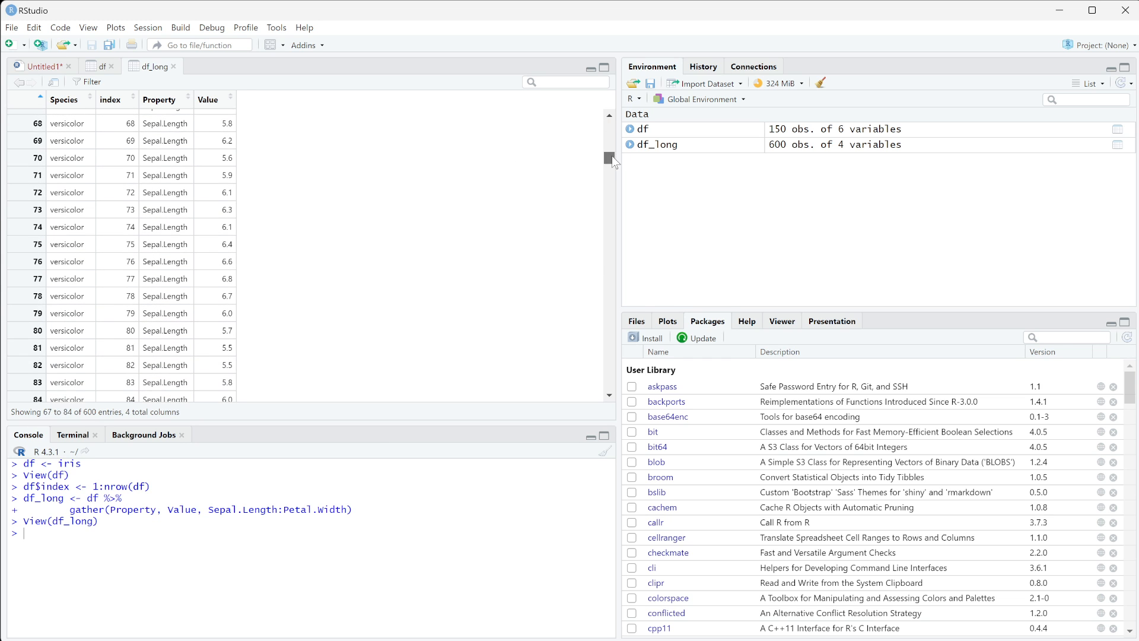
pyautogui.scroll(-3)
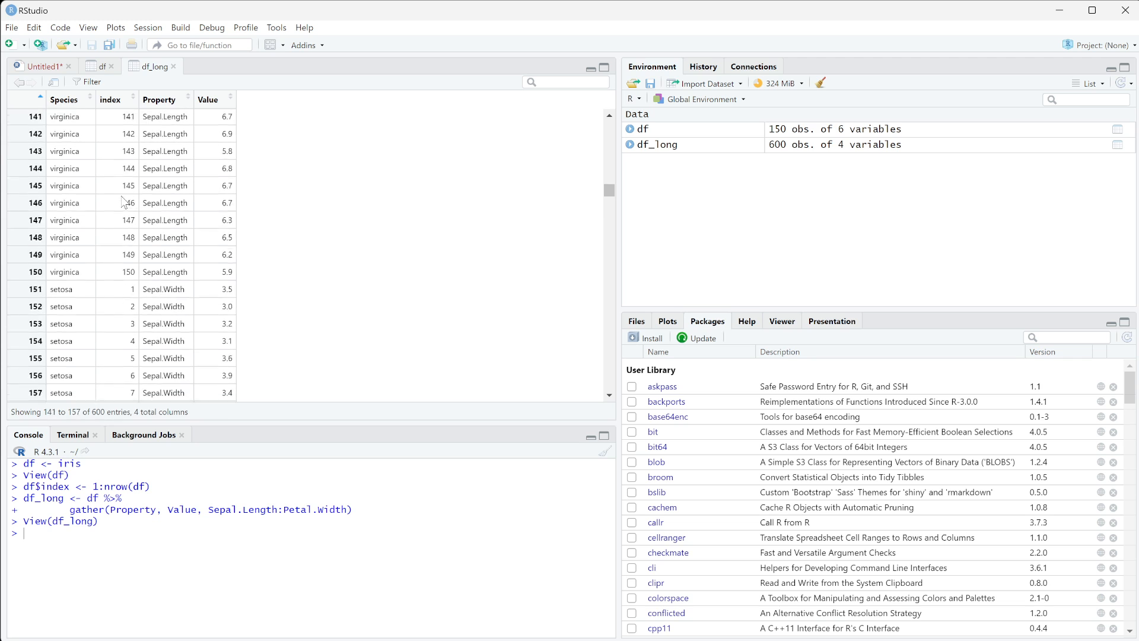
pyautogui.scroll(-3)
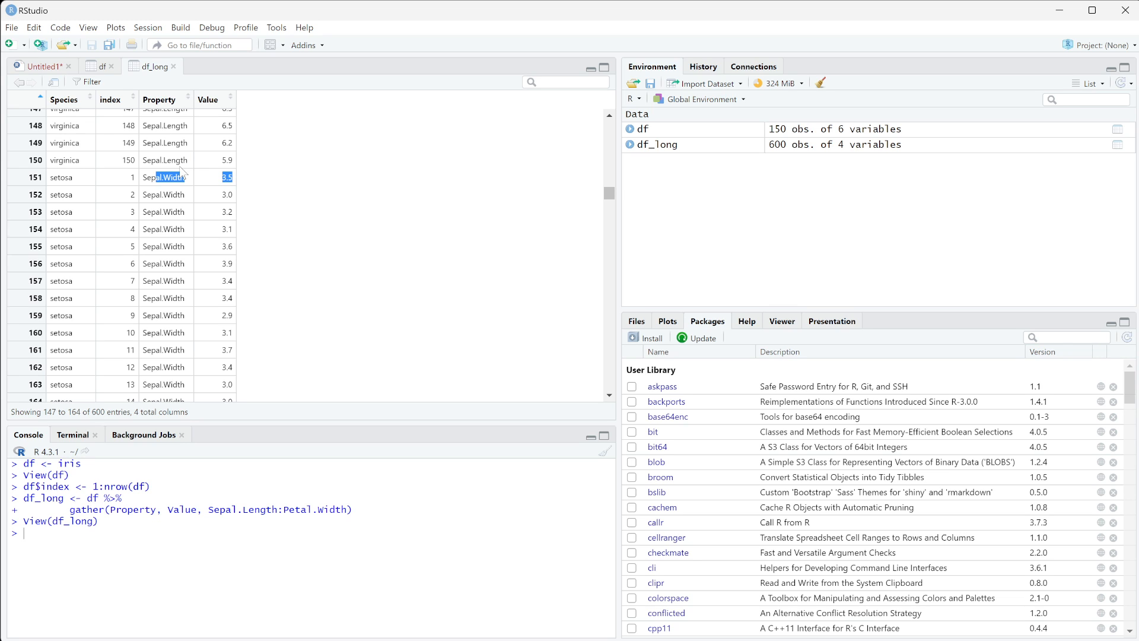
pyautogui.click(254, 233)
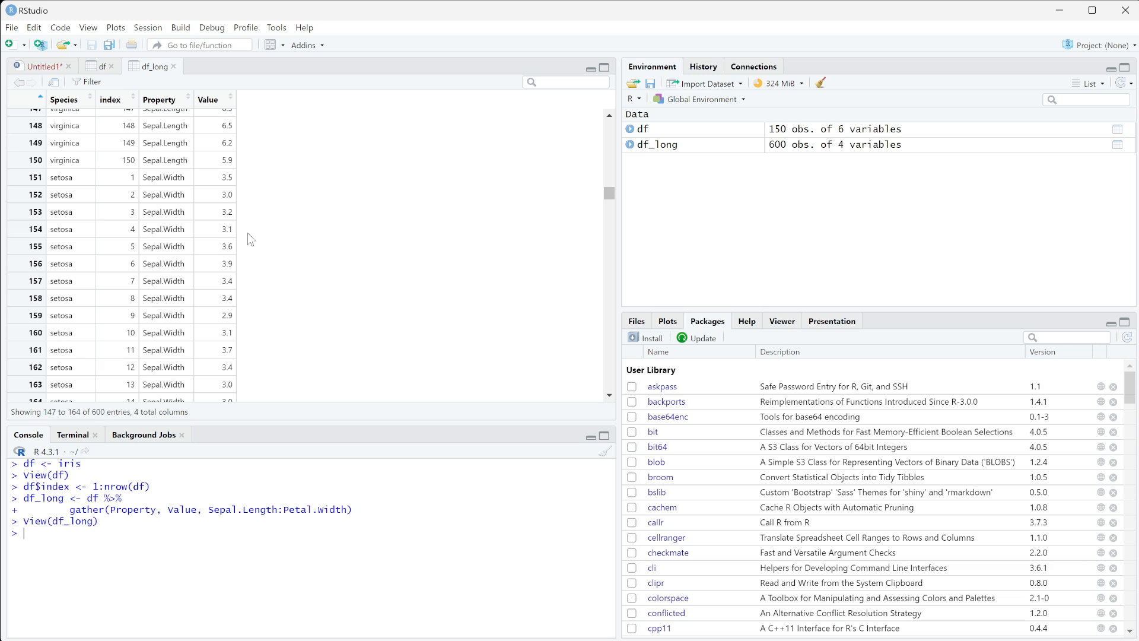
pyautogui.moveTo(37, 155)
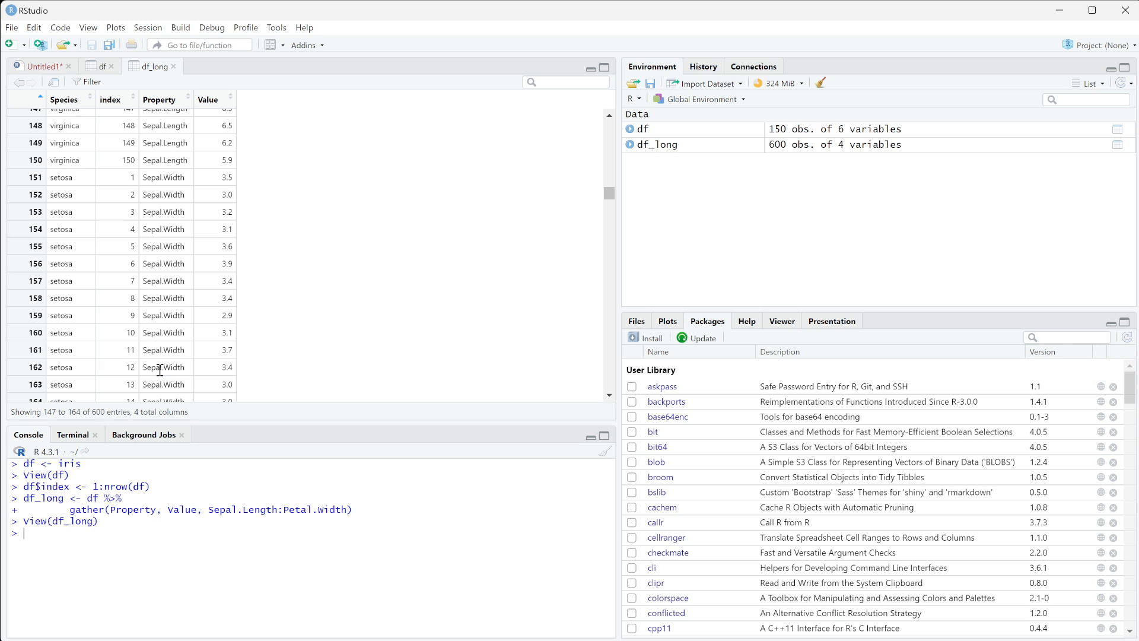
pyautogui.moveTo(160, 367)
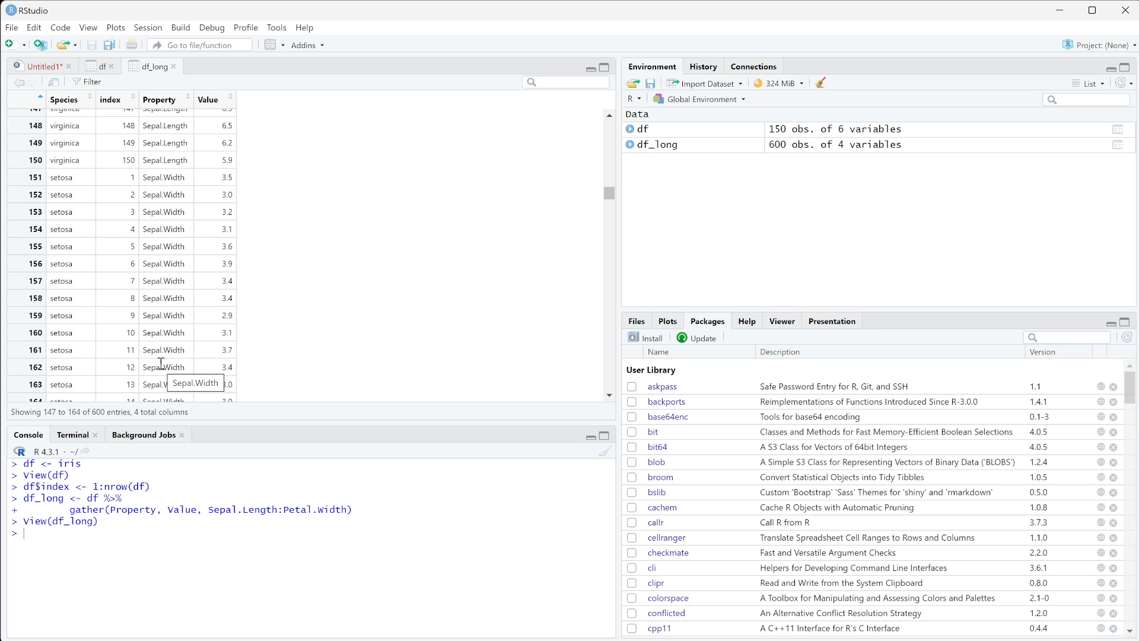
pyautogui.moveTo(291, 164)
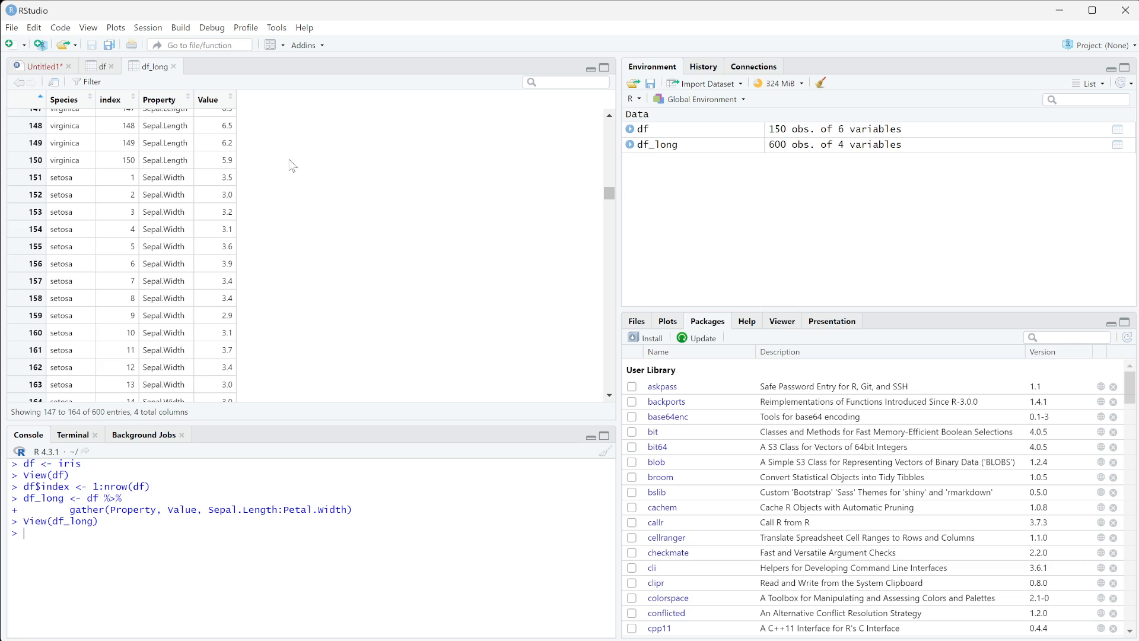